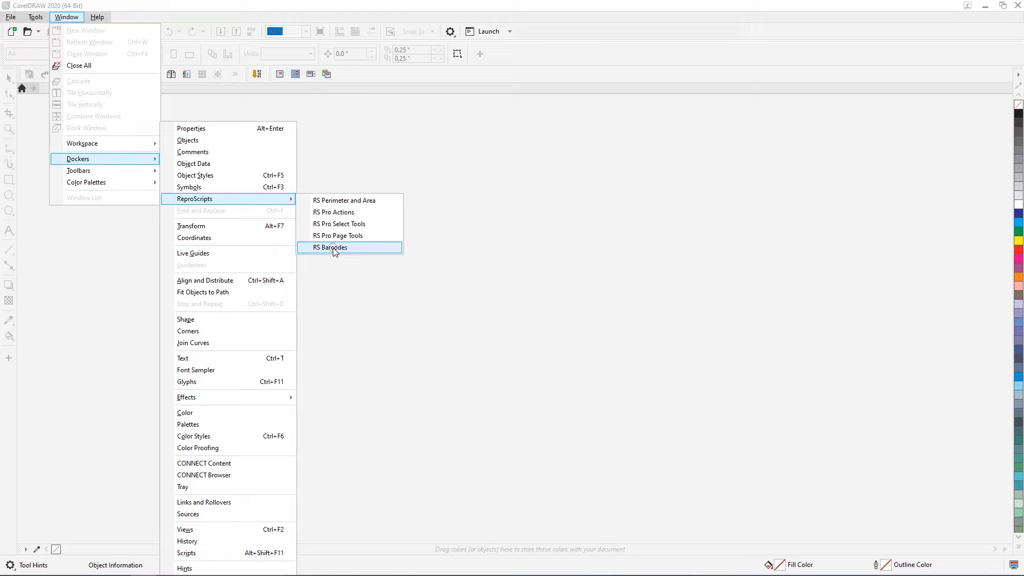
mouse_move(394, 251)
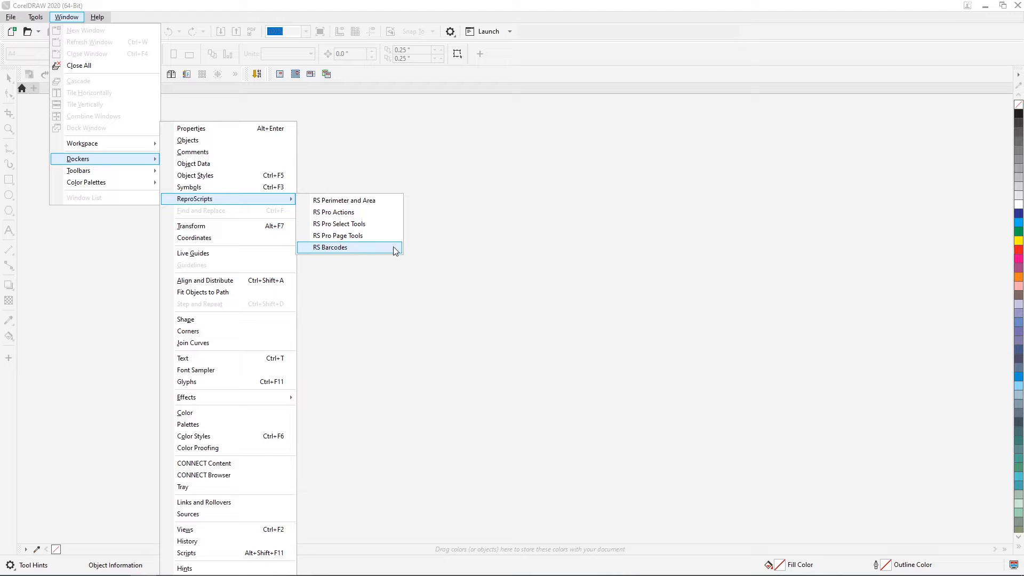
Bring up the RS Barcodes docker from Window > Dockers > ReproScripts
left_click(331, 247)
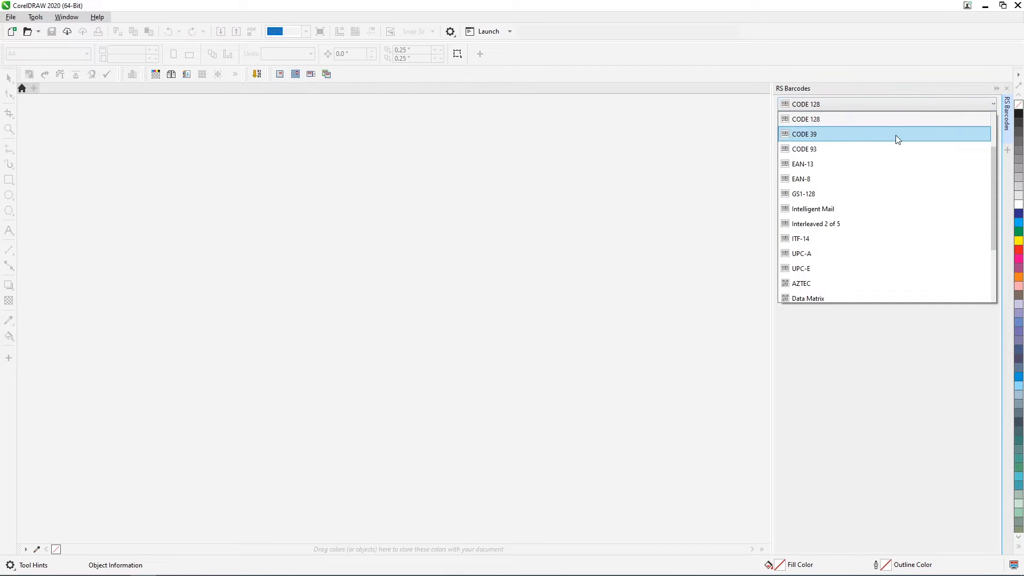
Generate a CODE 128 barcode with the content reproscripts.com
scroll("down", 3)
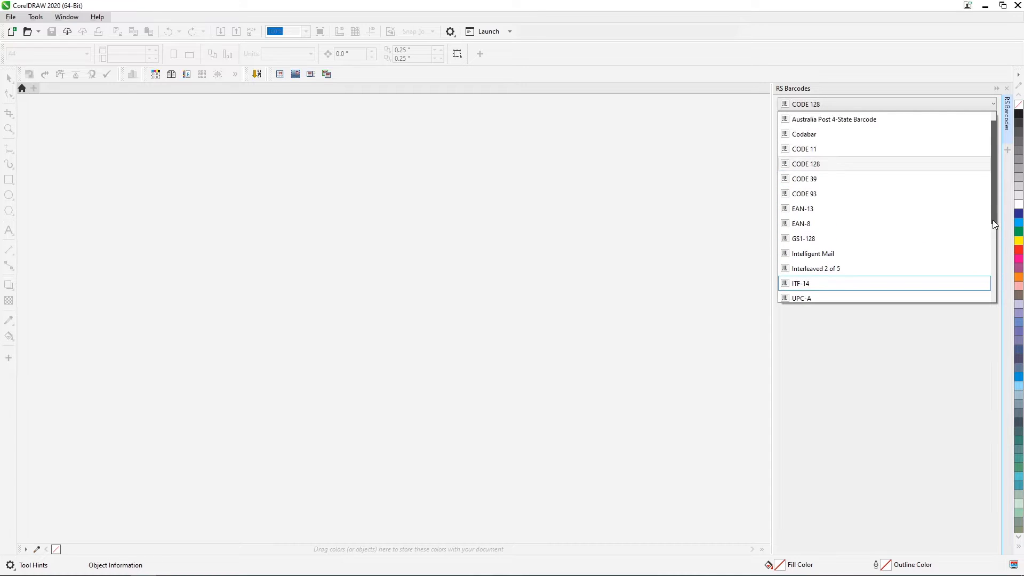
left_click(804, 164)
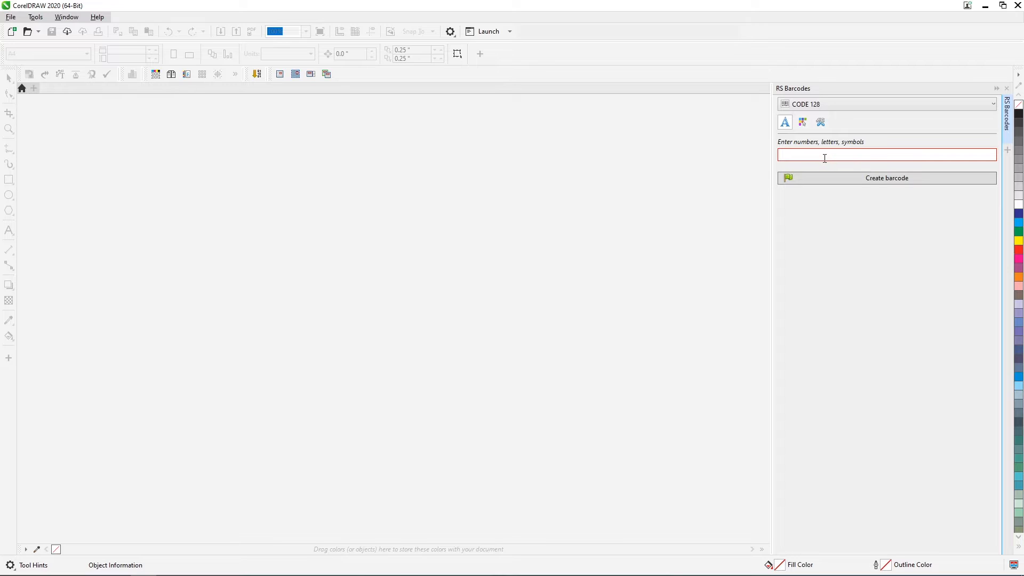
type("reproscrip")
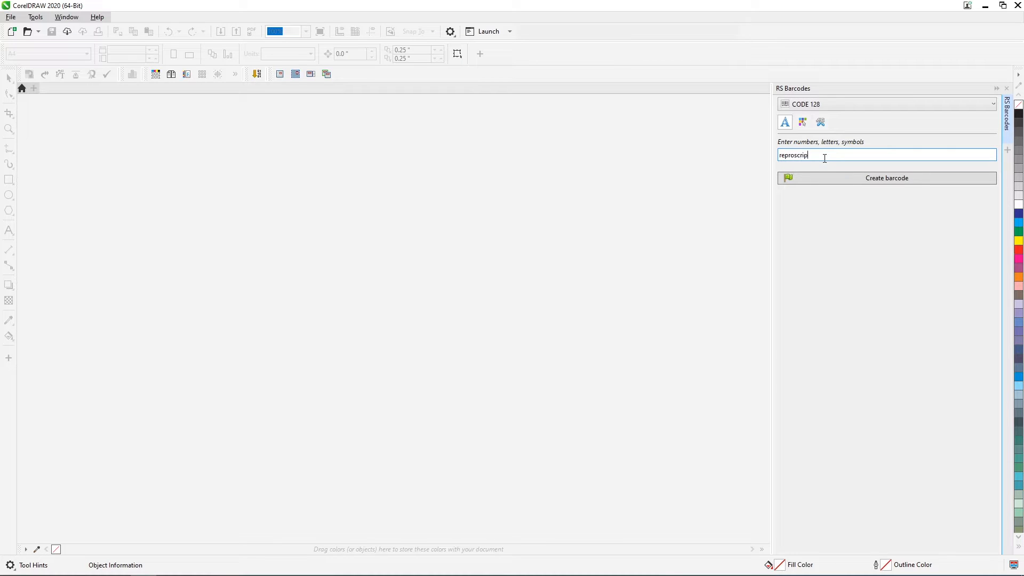
type("ts.com")
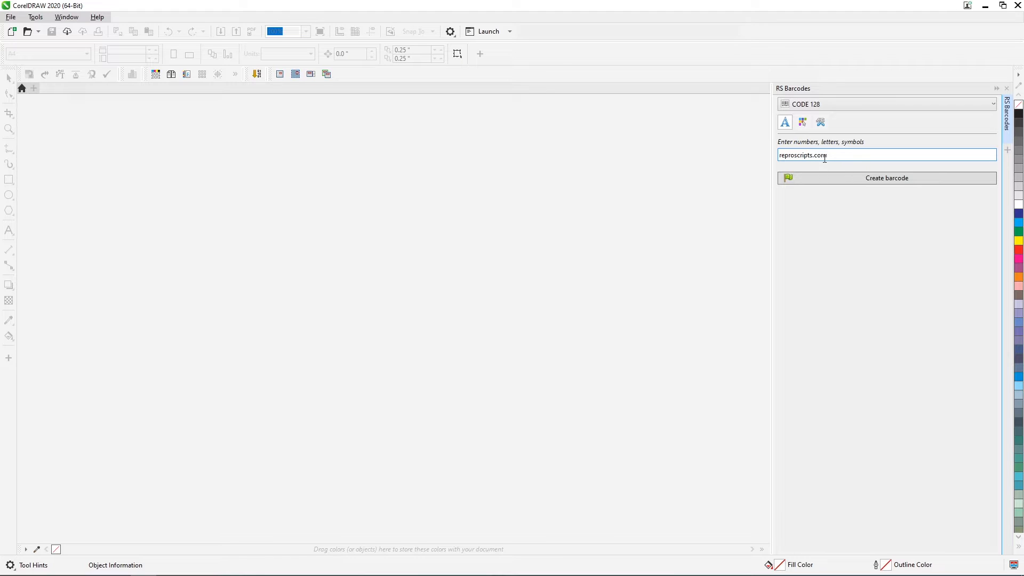
left_click(885, 177)
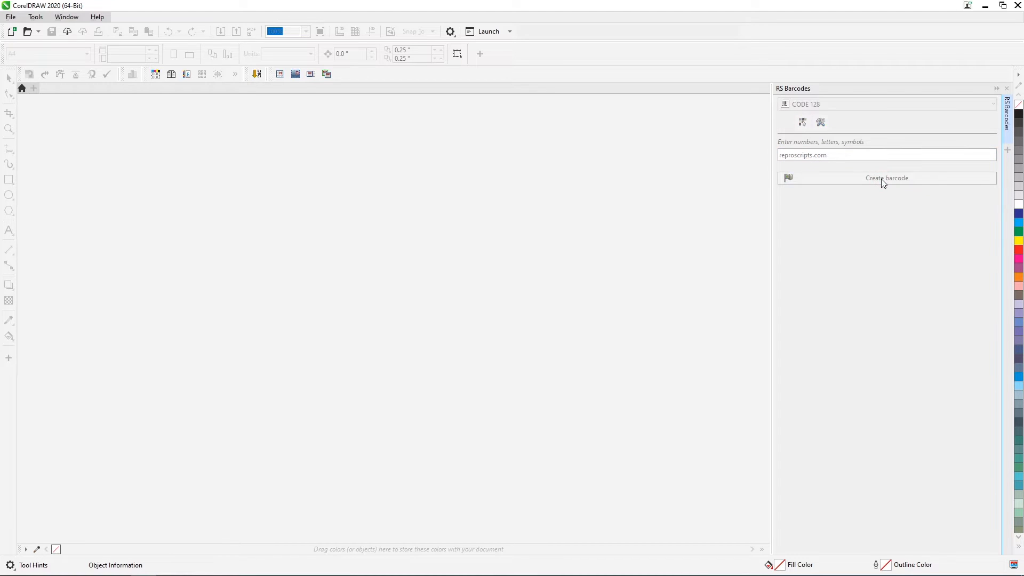
Zoom in to inspect the generated barcode, then close the trial document
left_click(13, 31)
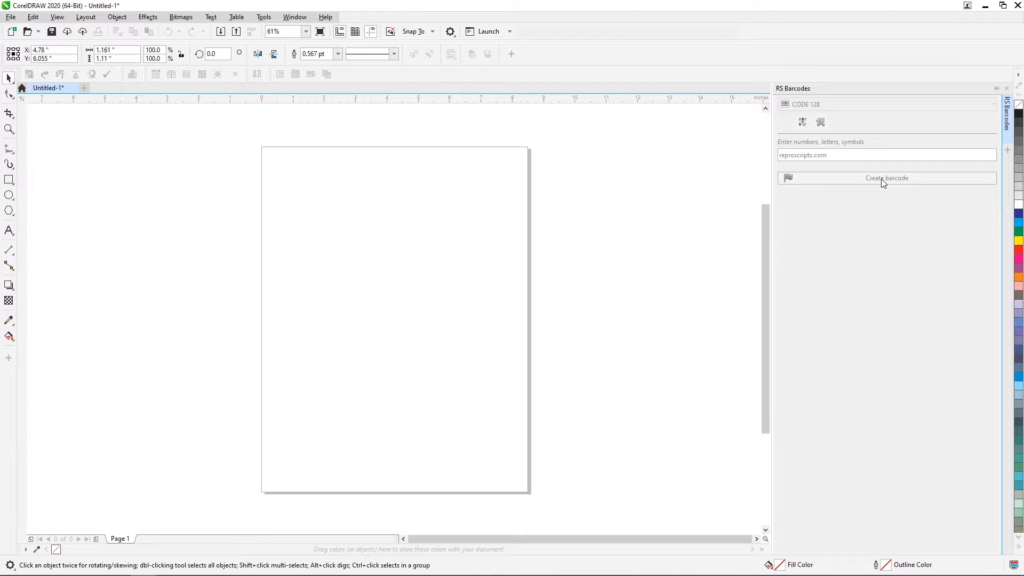
left_click(885, 177)
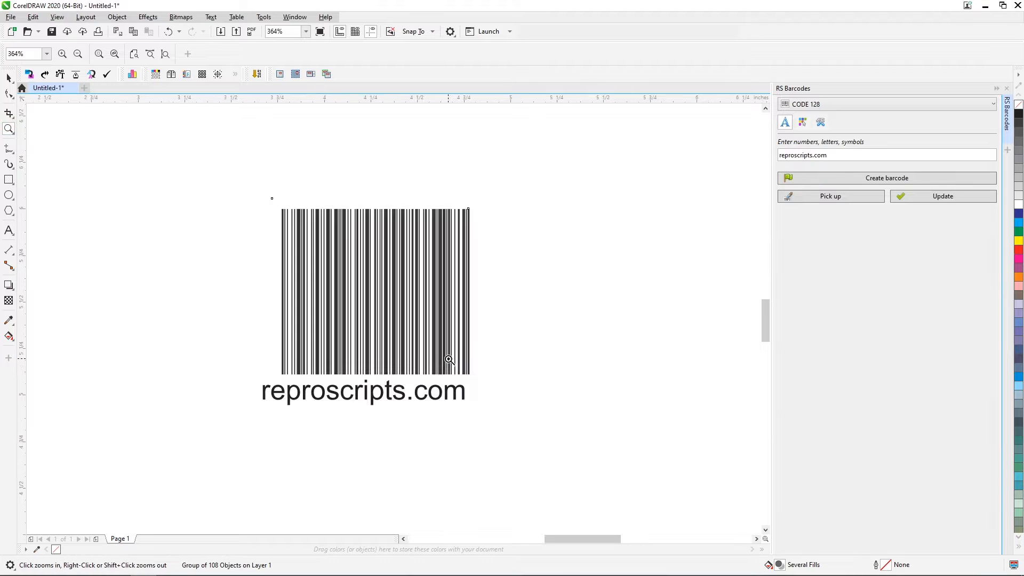
left_click(8, 94)
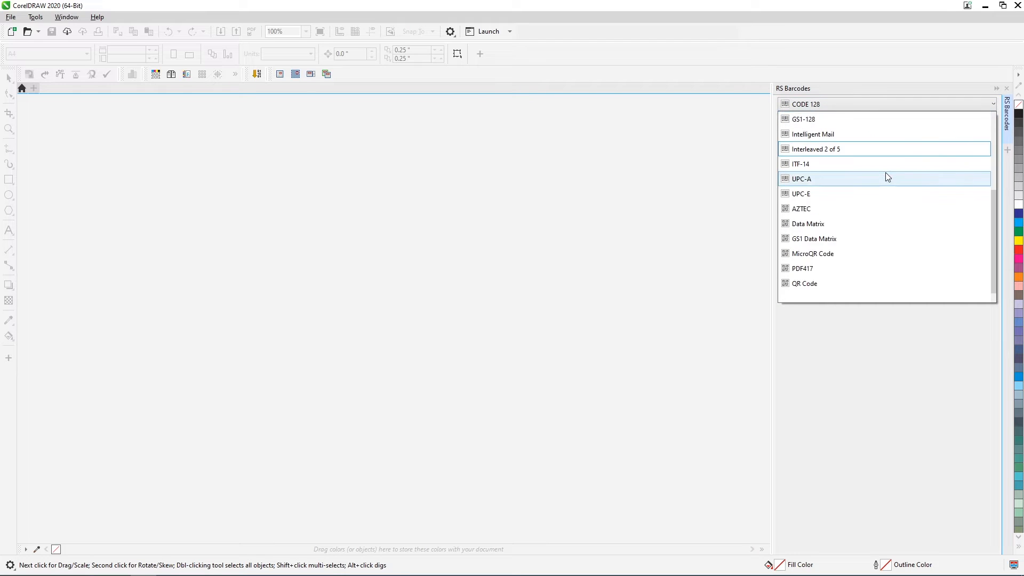
Switch to QR Code and, after browsing vCard and WiFi, choose Web address content
left_click(804, 284)
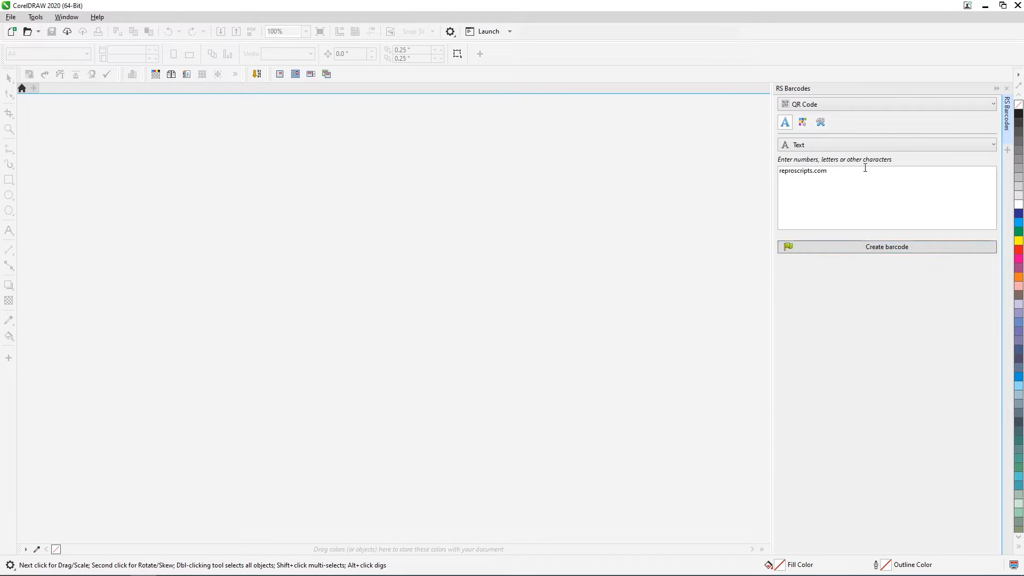
left_click(885, 145)
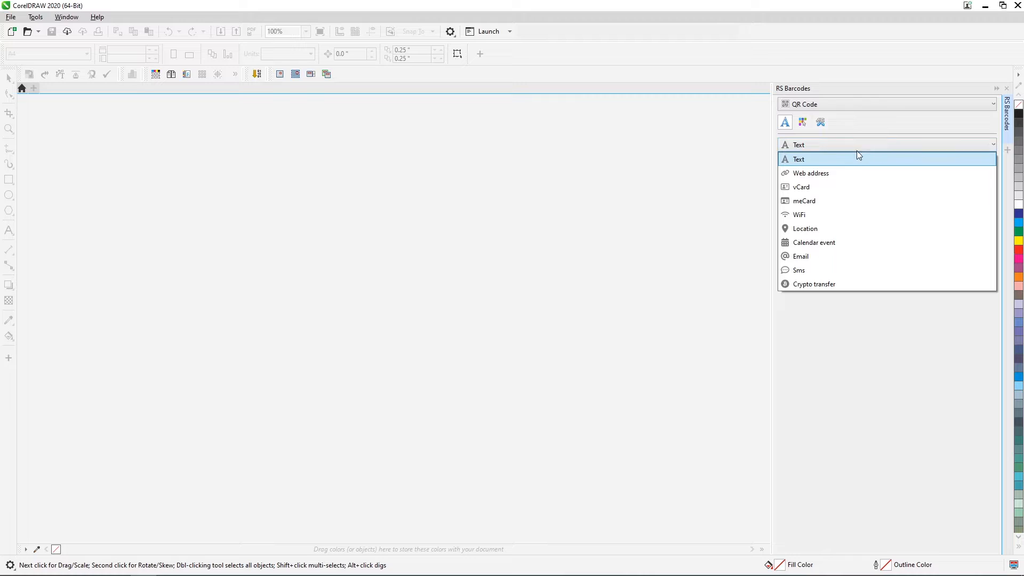
left_click(801, 186)
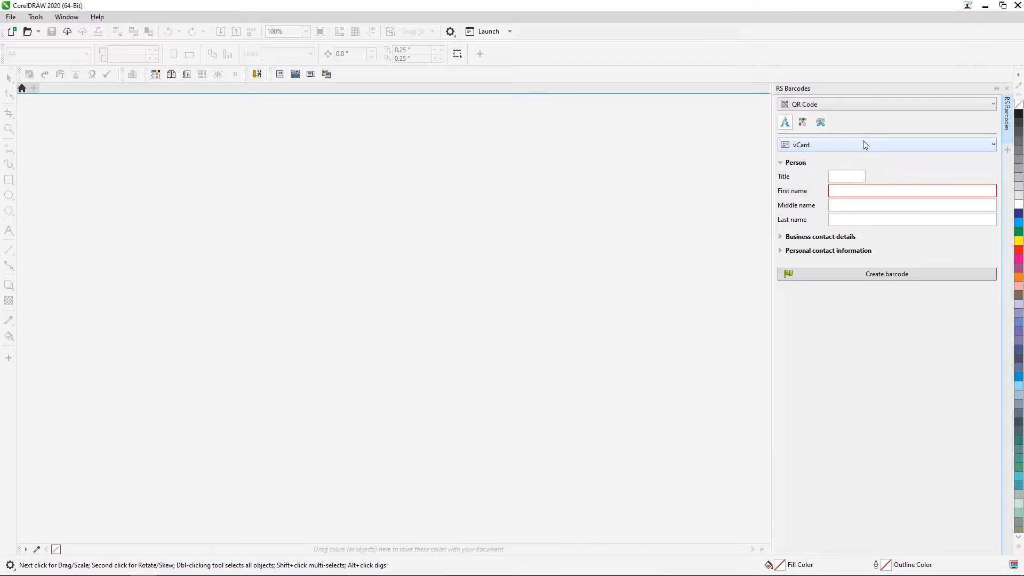
left_click(885, 145)
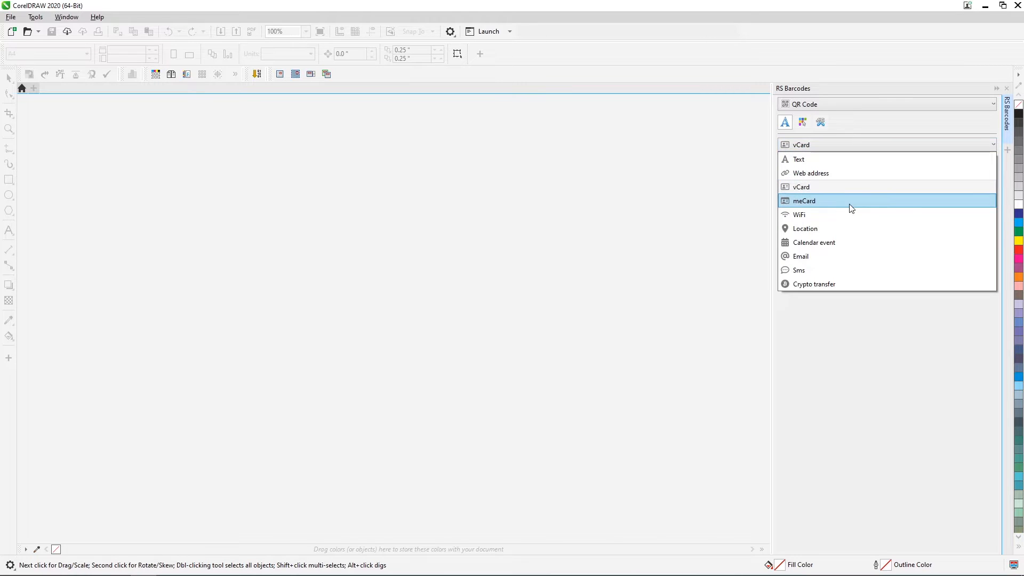
left_click(804, 201)
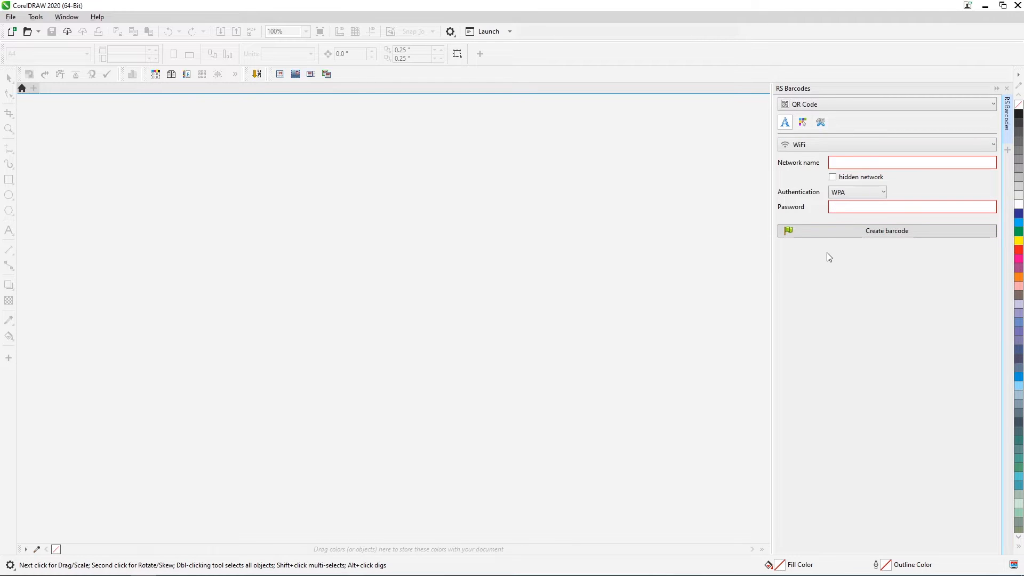
left_click(886, 145)
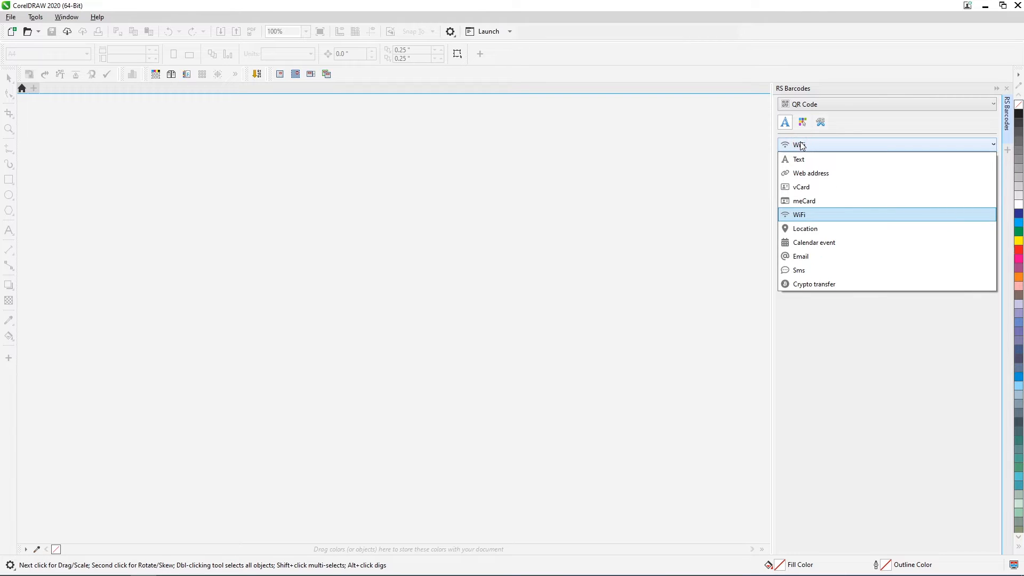
left_click(811, 172)
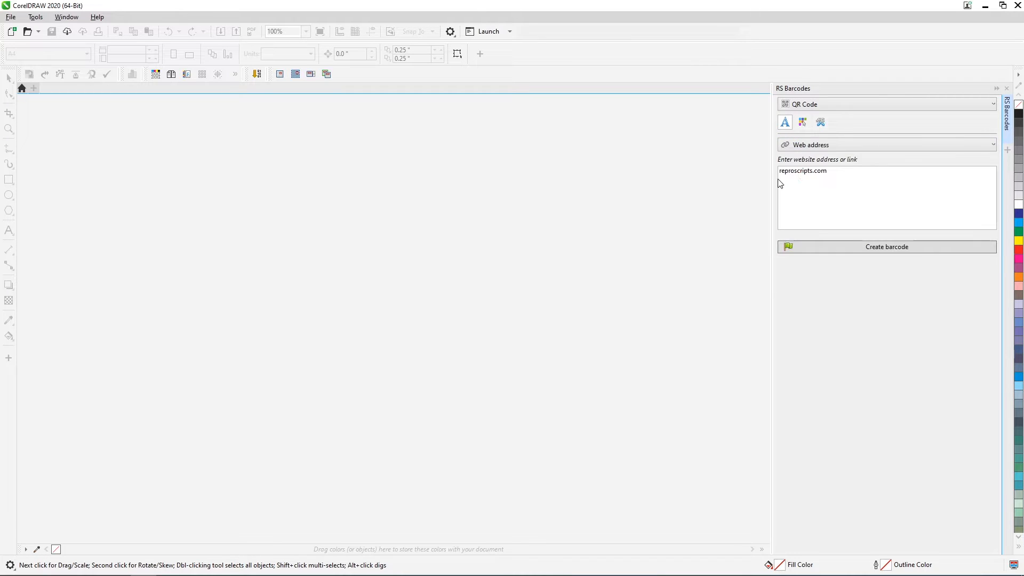
left_click(781, 171)
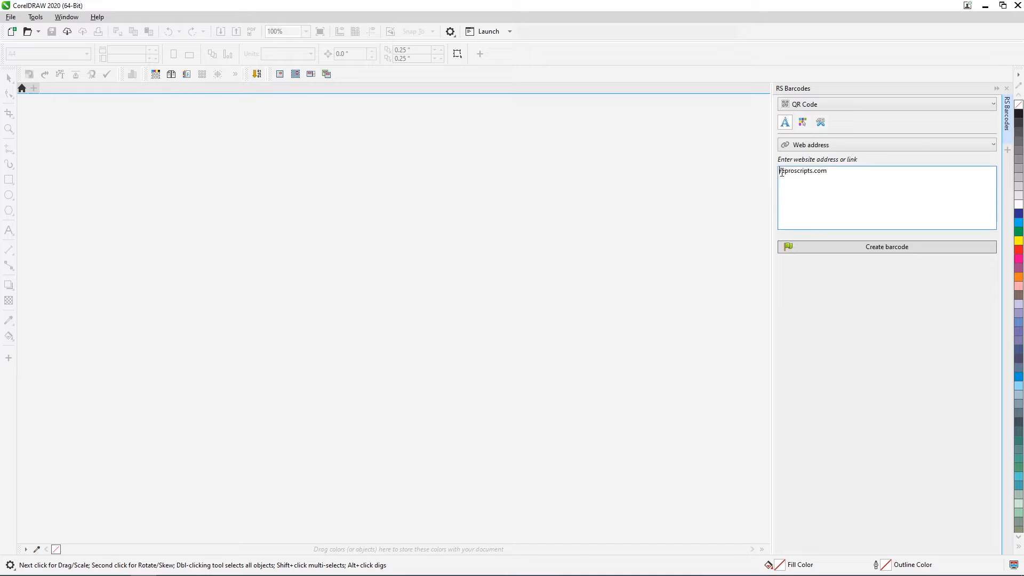
type("https://")
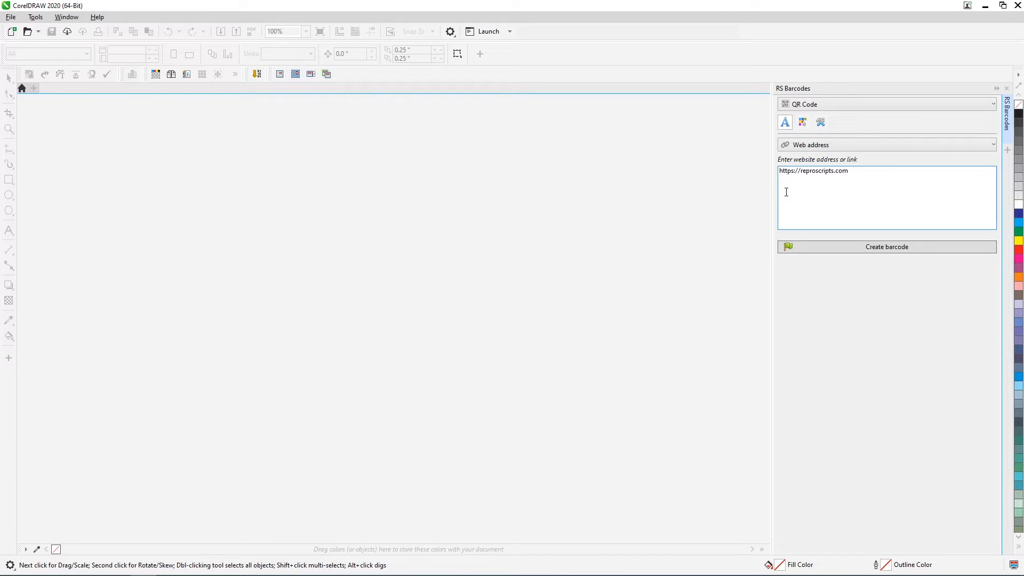
left_click(802, 122)
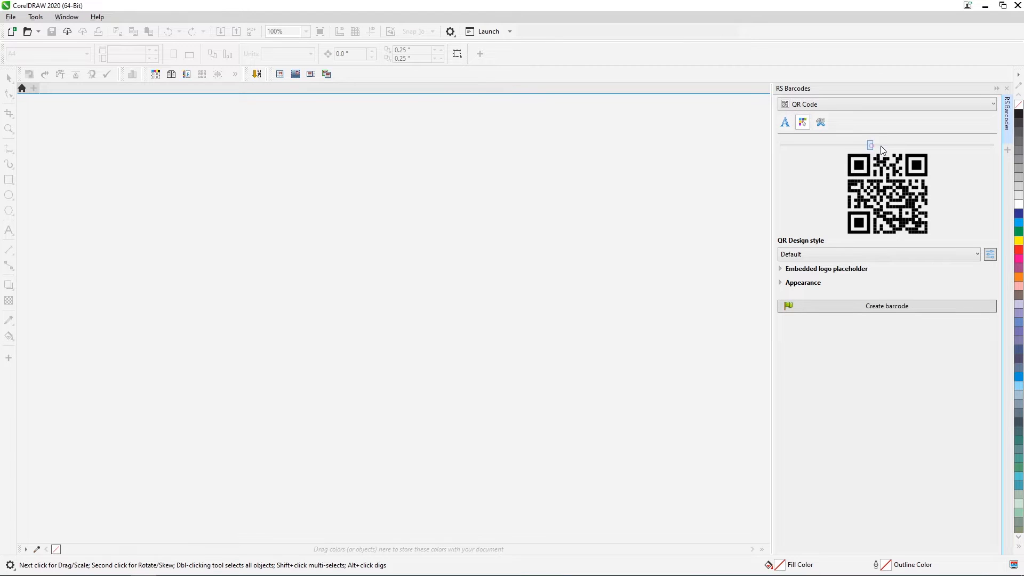
Enlarge the QR preview and place the QR code onto a new page
left_click_drag(870, 145, 932, 145)
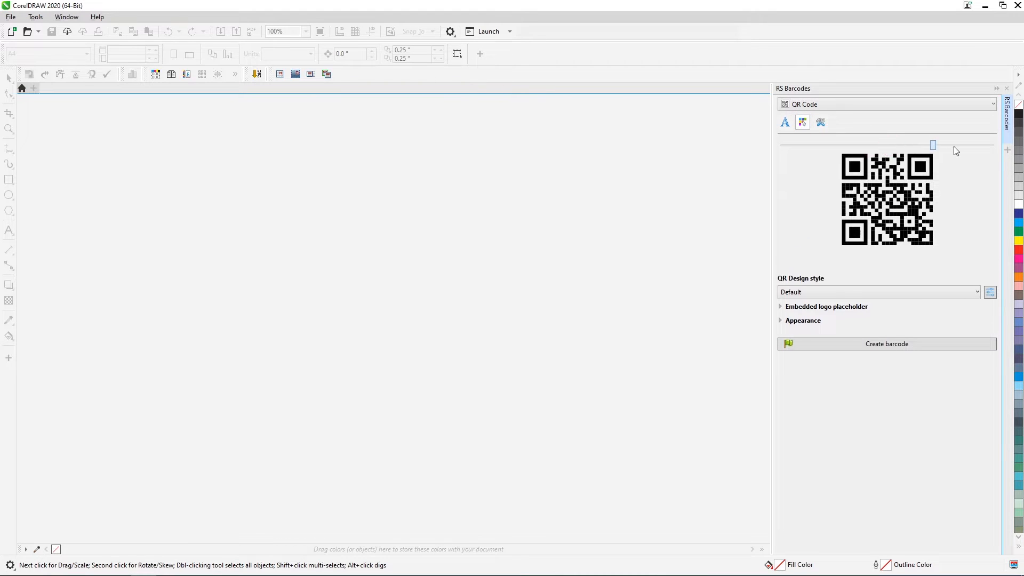
left_click_drag(932, 145, 978, 145)
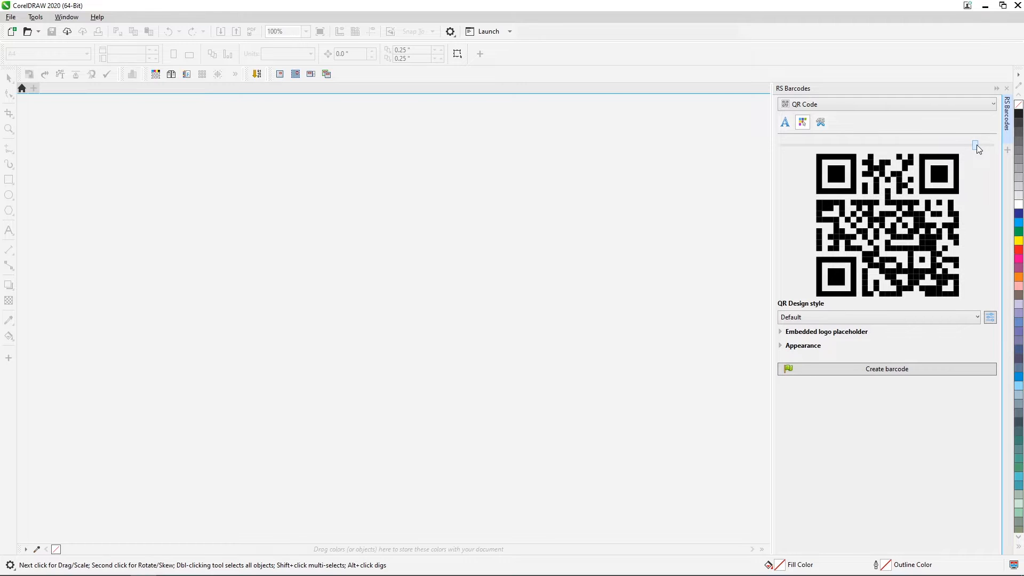
left_click(886, 368)
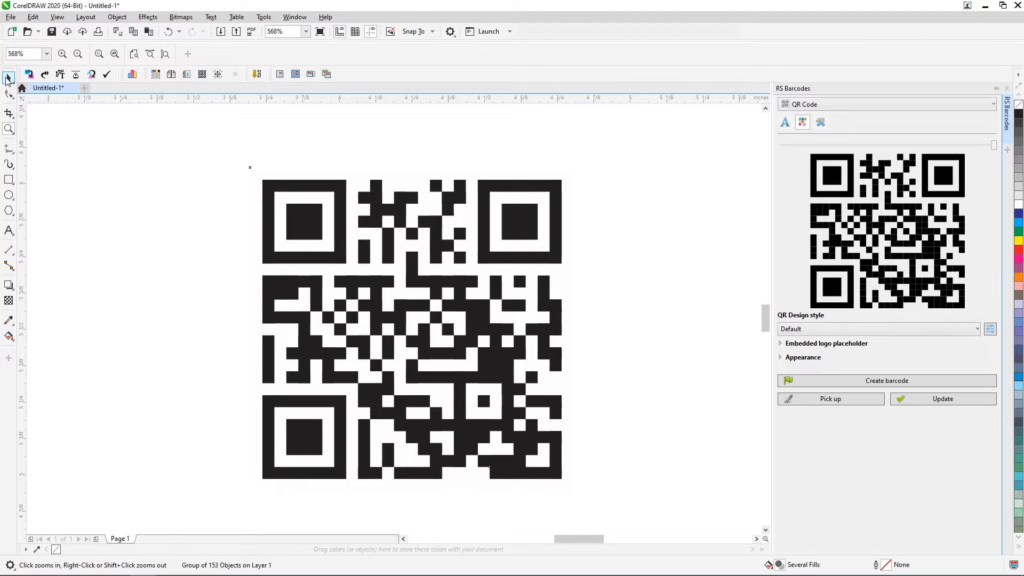
Update the page's QR code to the Circles design style
left_click(411, 333)
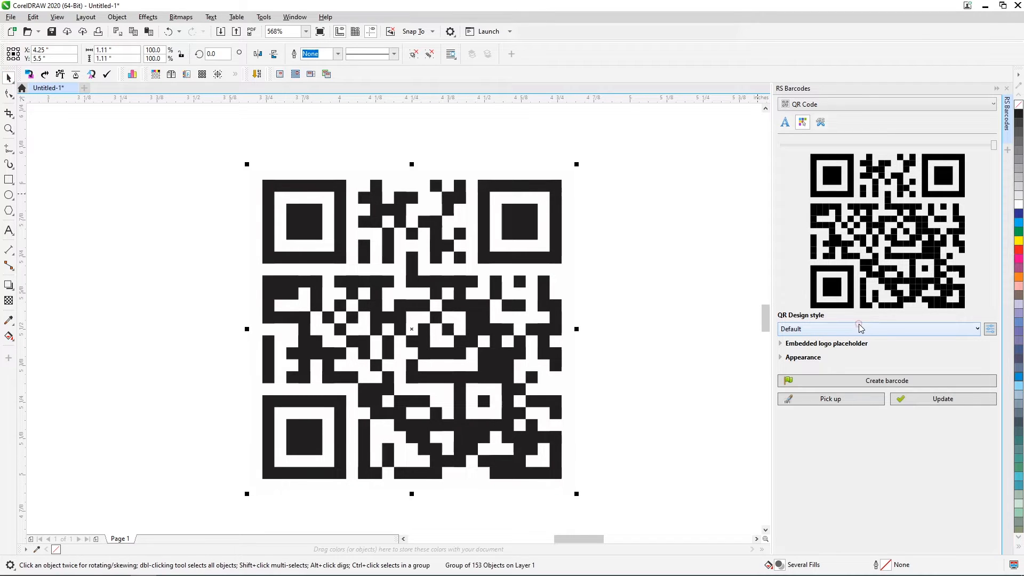
left_click(878, 328)
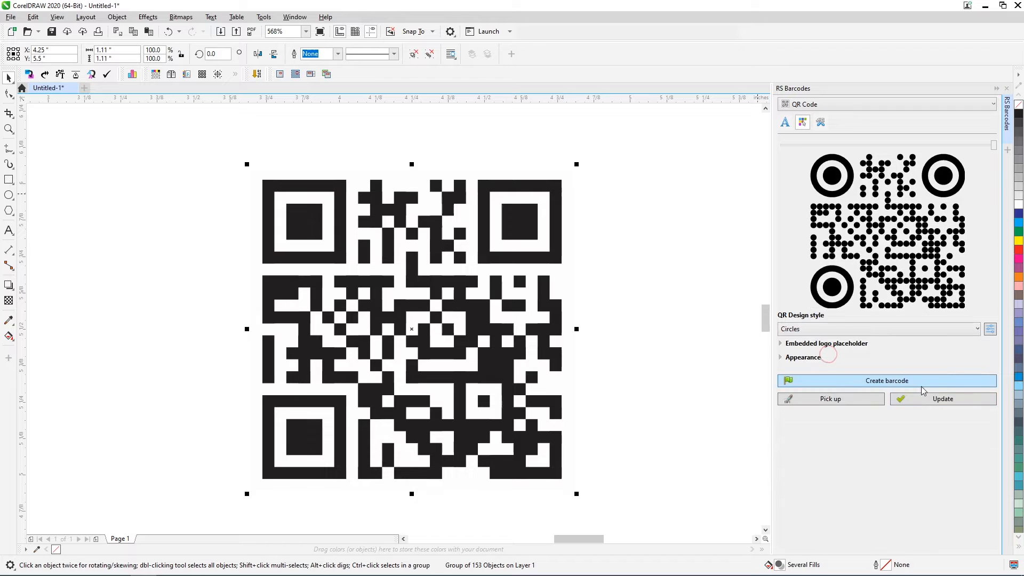
left_click(943, 398)
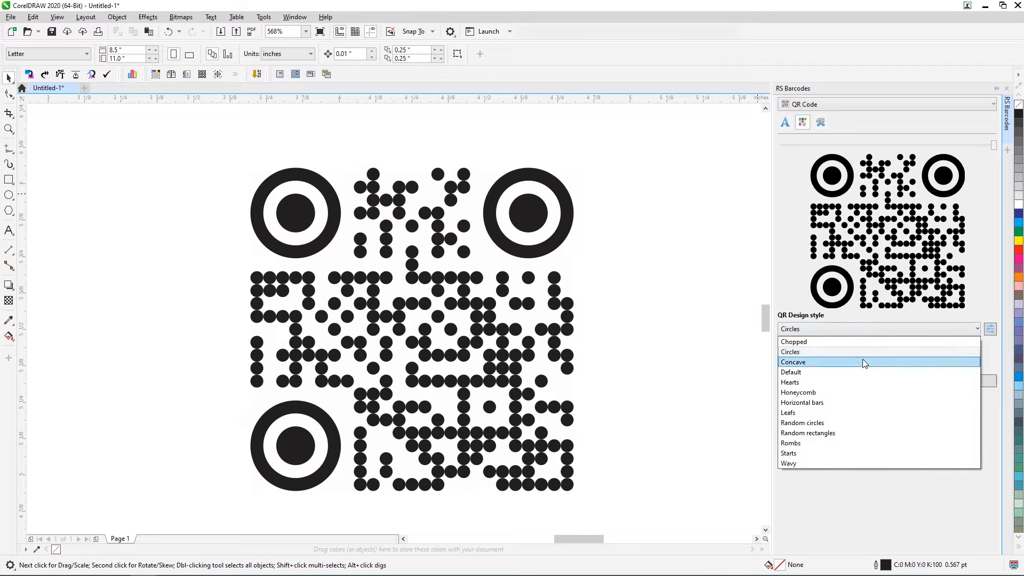
mouse_move(856, 412)
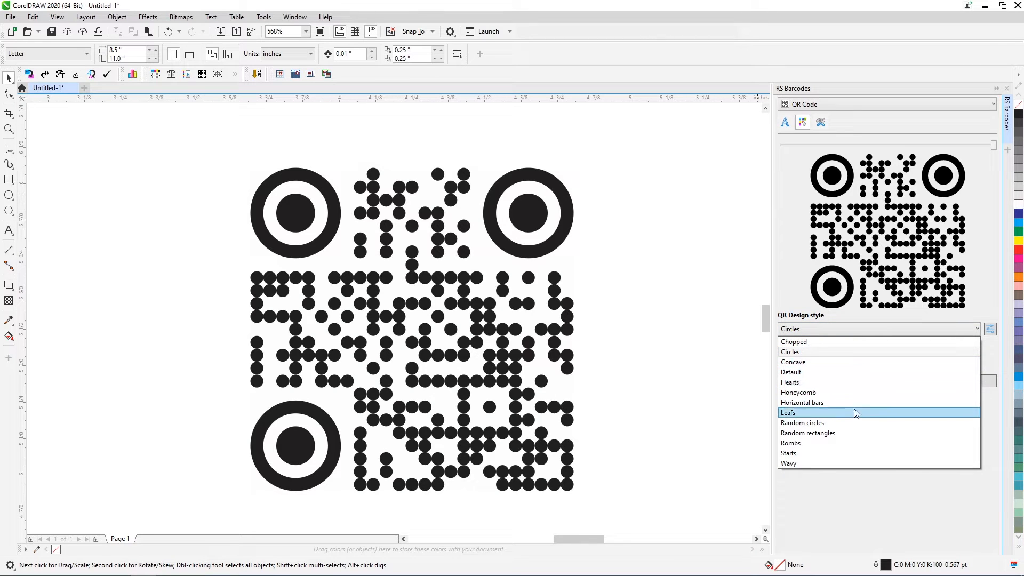
Update the QR code to the Leafs design style
left_click(787, 412)
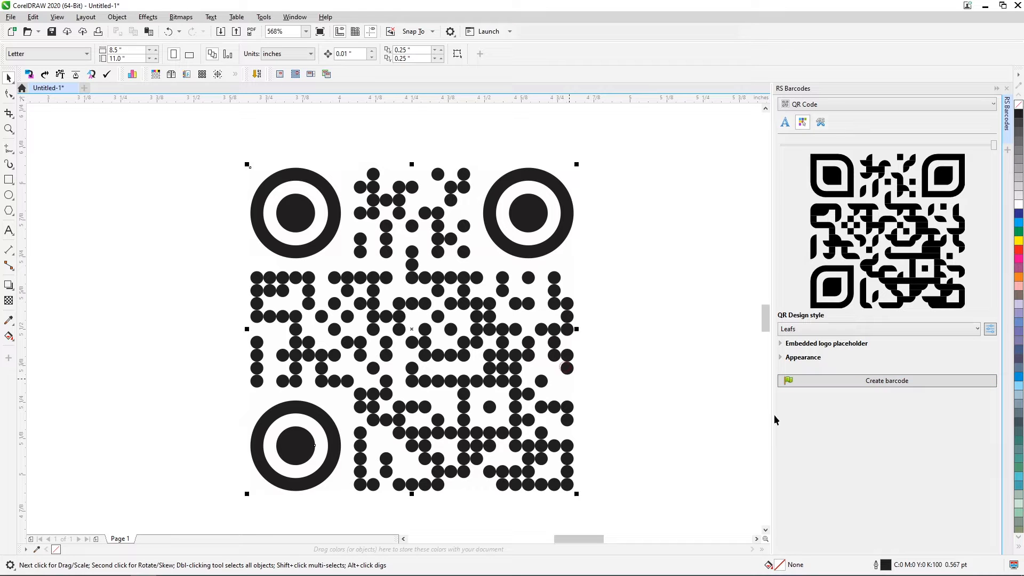
left_click(412, 330)
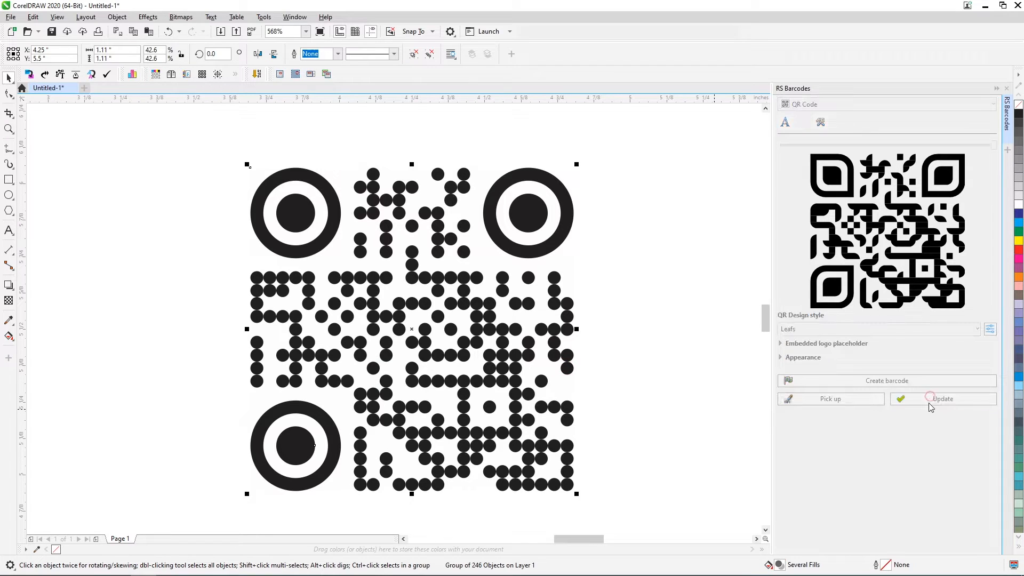
left_click(942, 398)
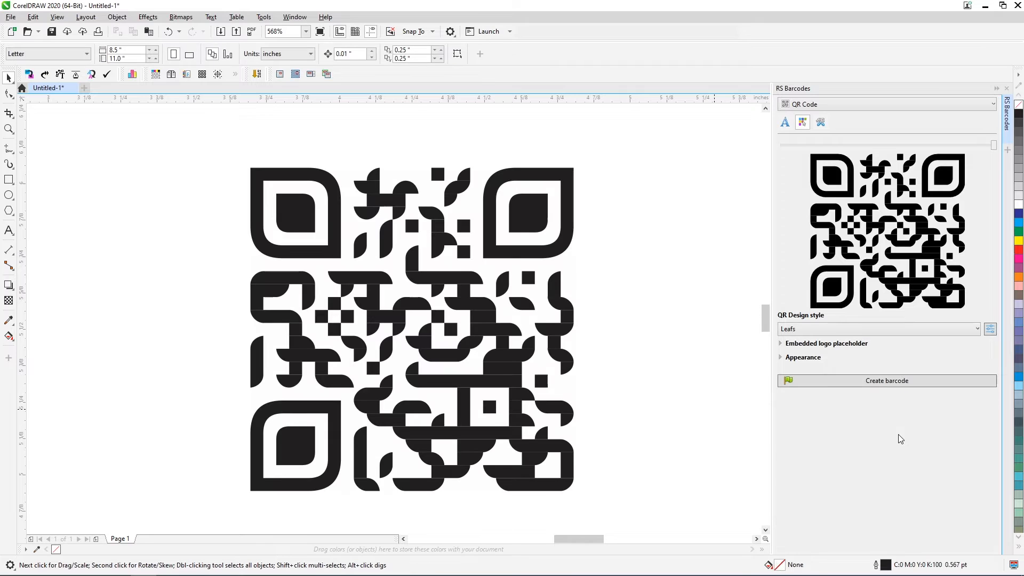
Reselect the QR code and update it to the Random rectangles design style
left_click(410, 326)
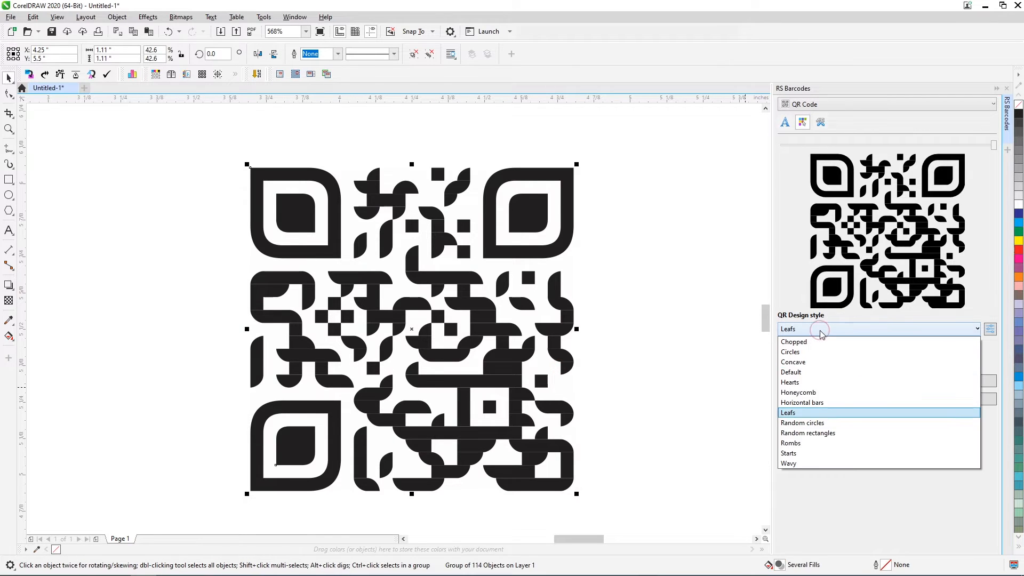
mouse_move(821, 437)
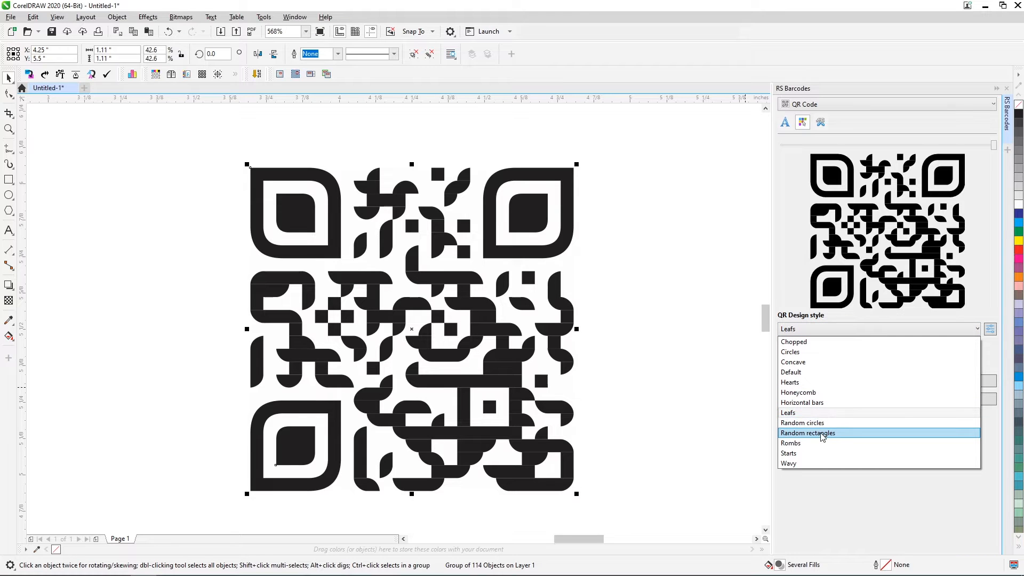
left_click(808, 432)
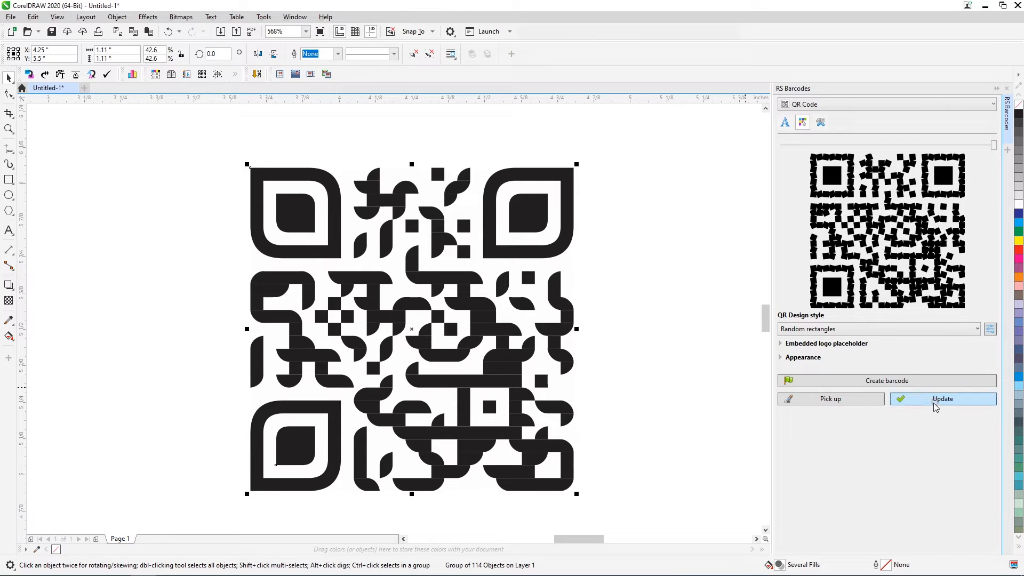
left_click(943, 399)
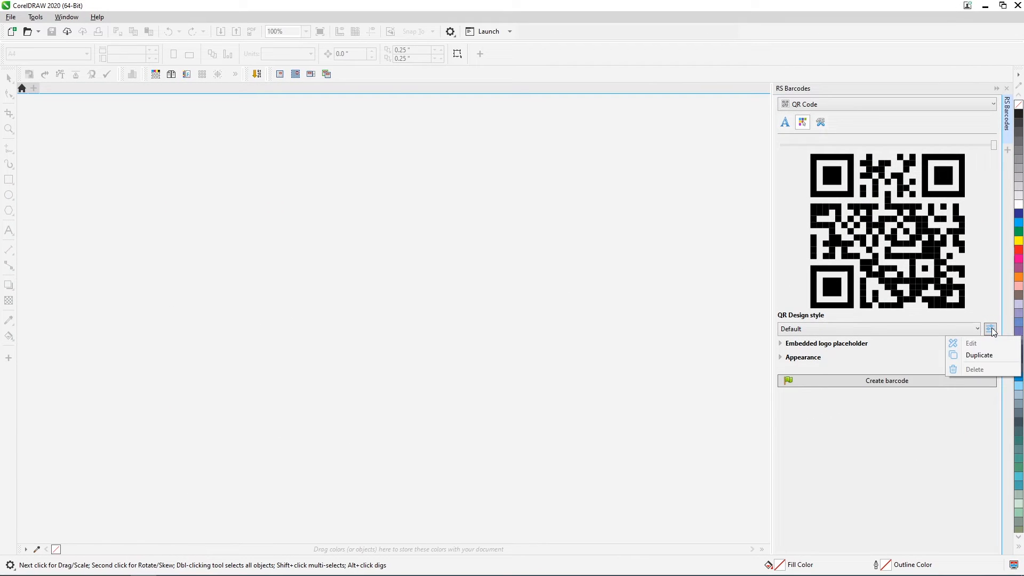
Duplicate the Default QR design style as an editable Default (1)
left_click(979, 355)
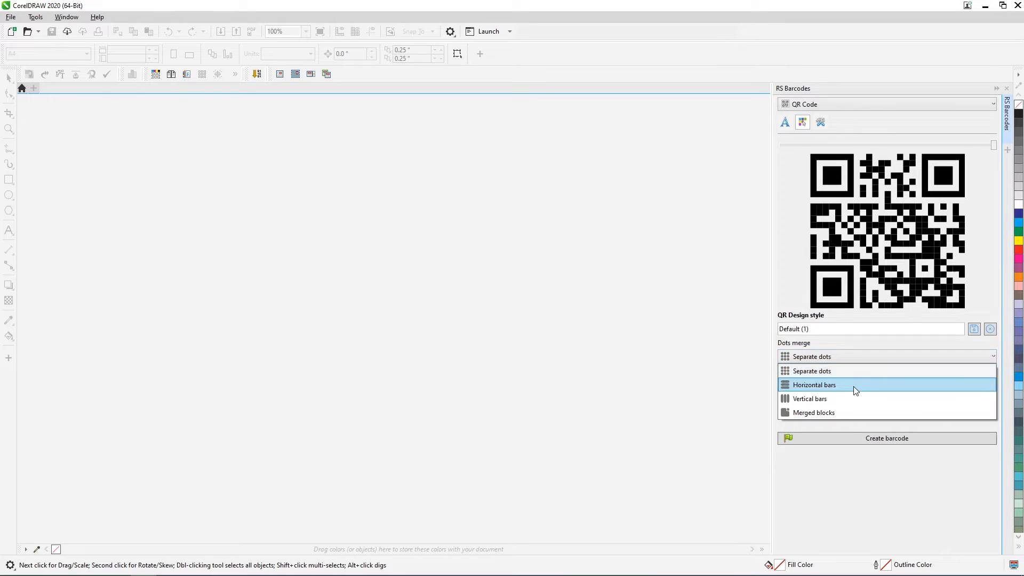
Preview horizontal bars, vertical bars and merged blocks, then return to Separate dots and expand the Dots settings
left_click(814, 384)
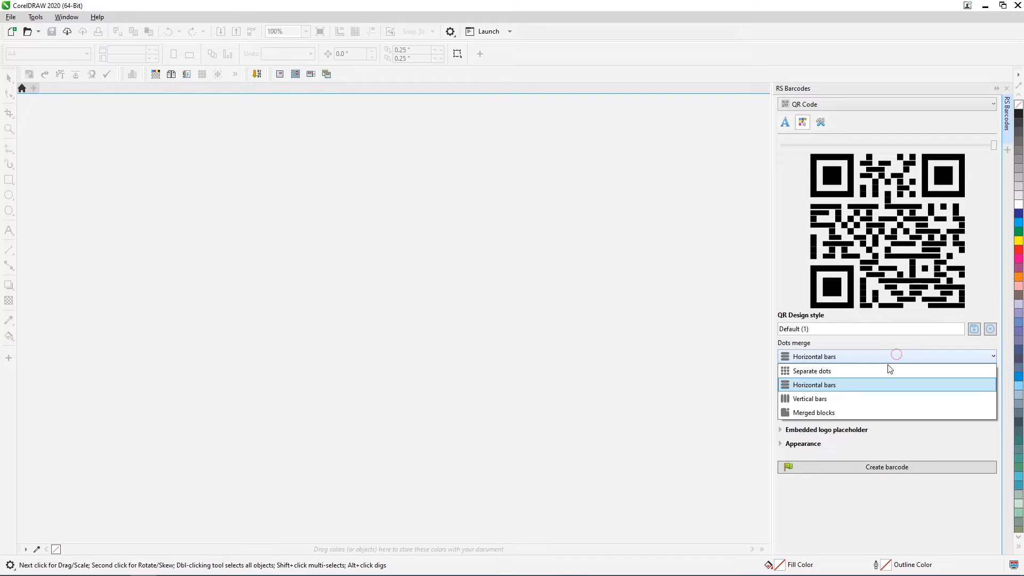
left_click(810, 398)
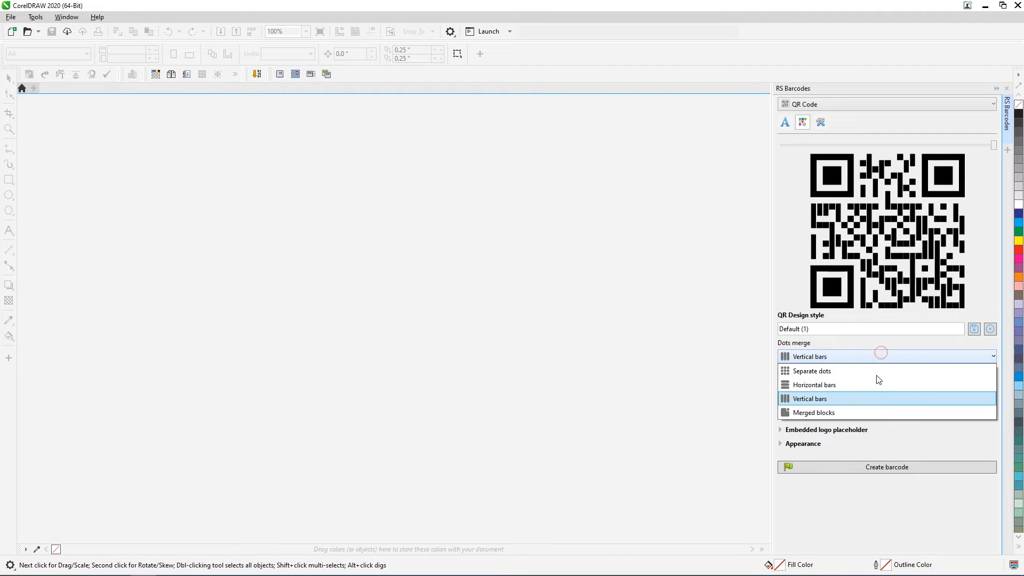
left_click(813, 411)
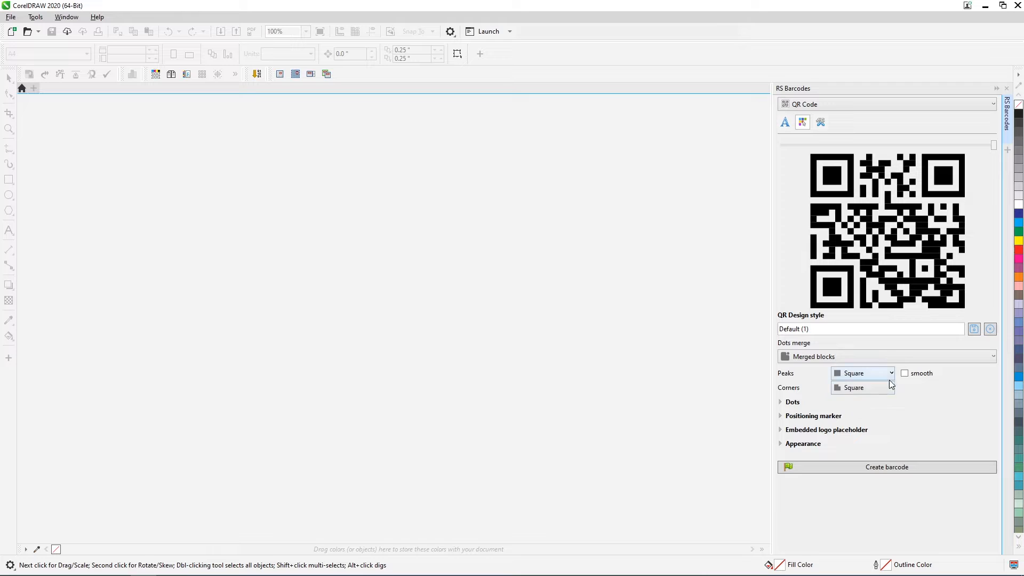
left_click(887, 357)
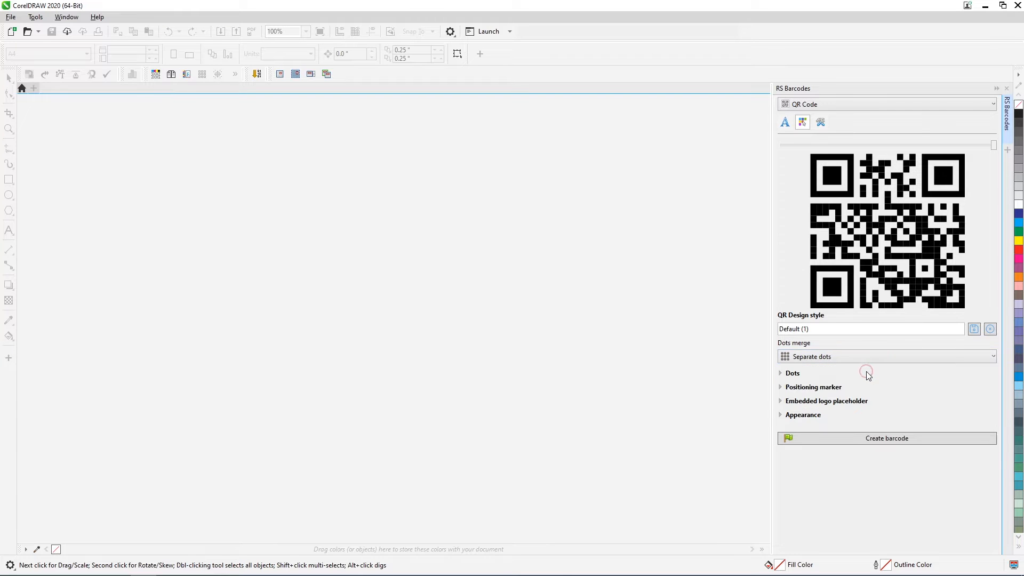
left_click(781, 373)
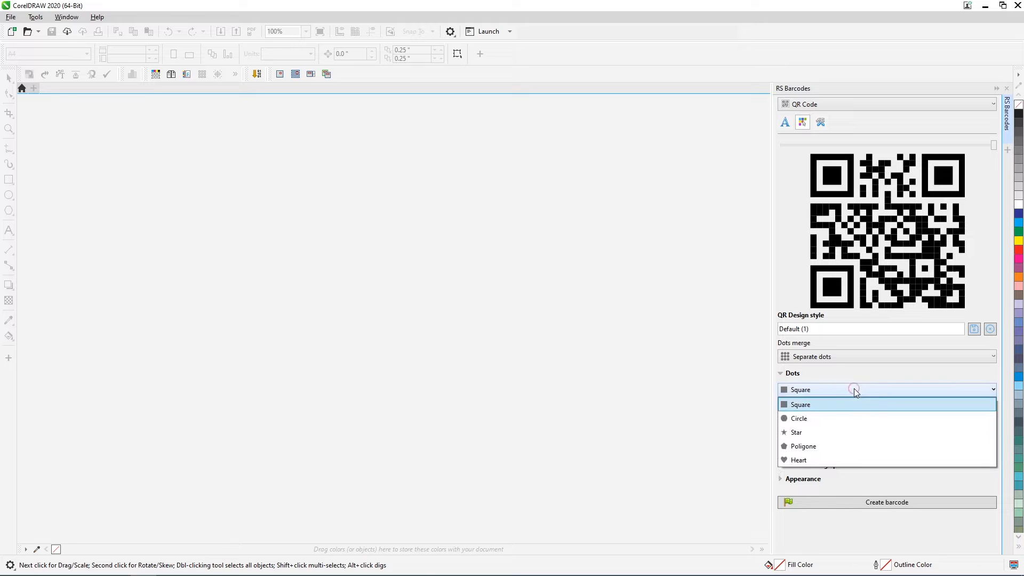
Try circle then star dots with a randomly varying size reduction and random rotation
left_click(799, 418)
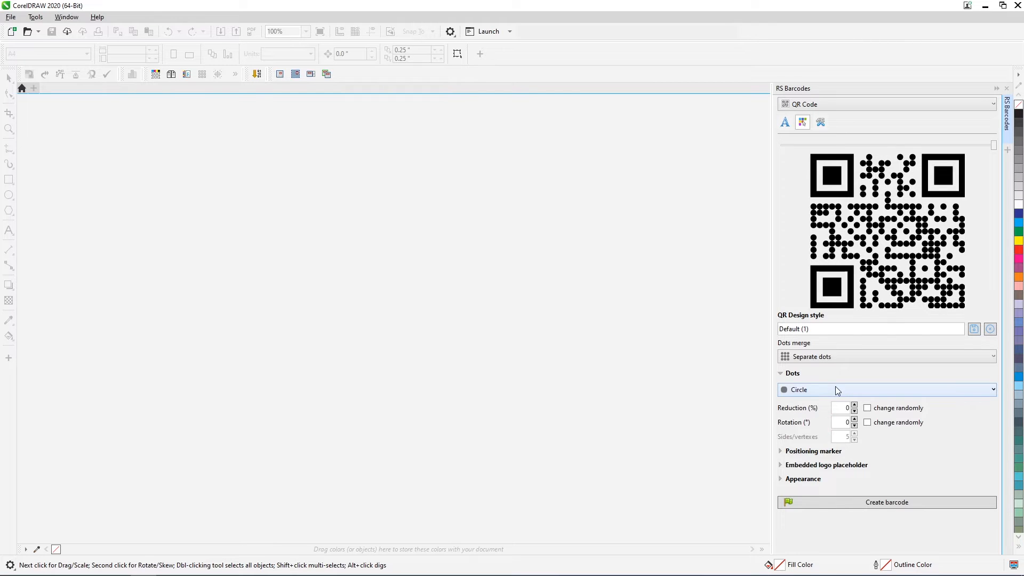
left_click(886, 389)
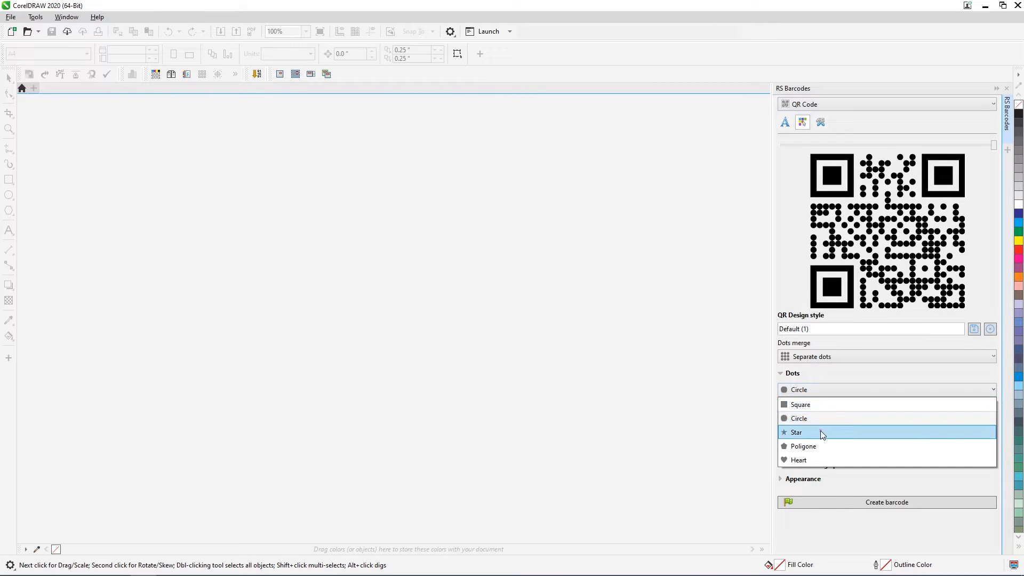
left_click(795, 431)
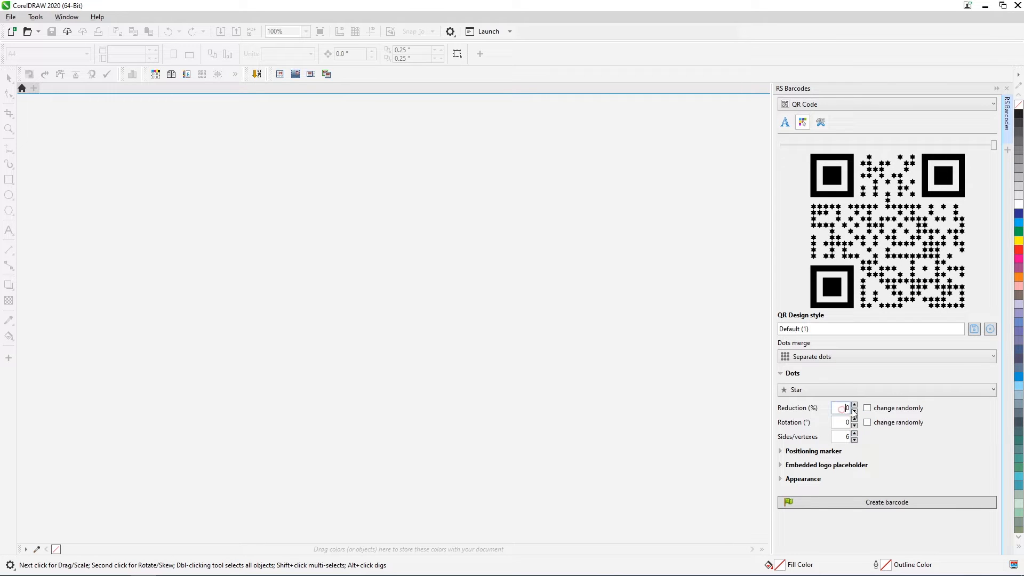
type("20")
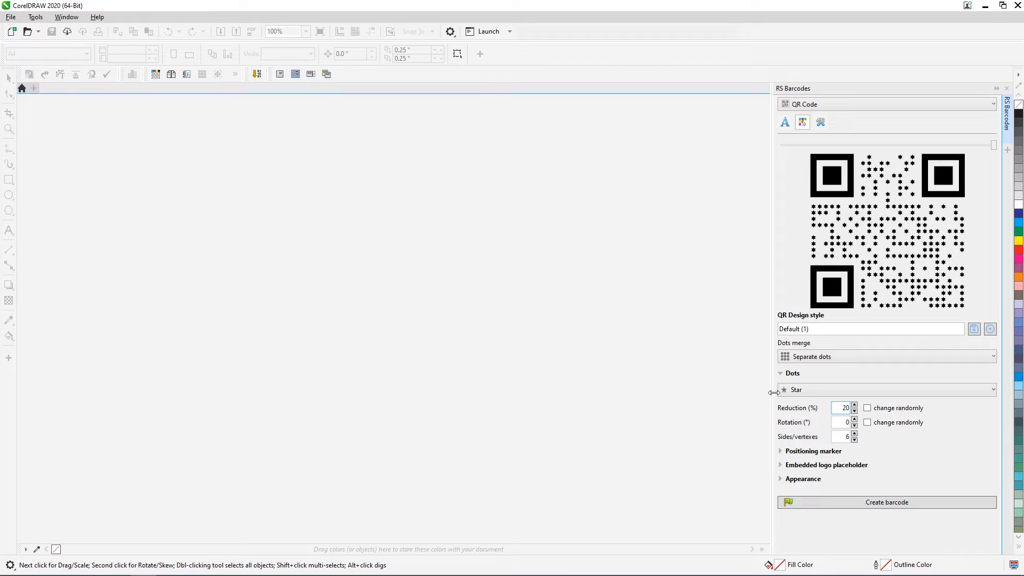
left_click(866, 407)
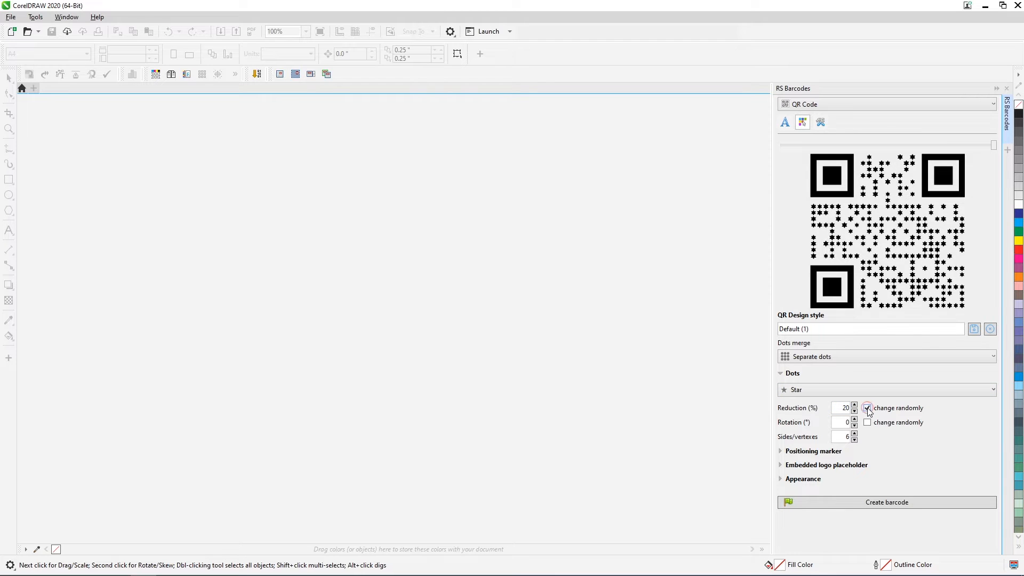
left_click(866, 407)
type("90")
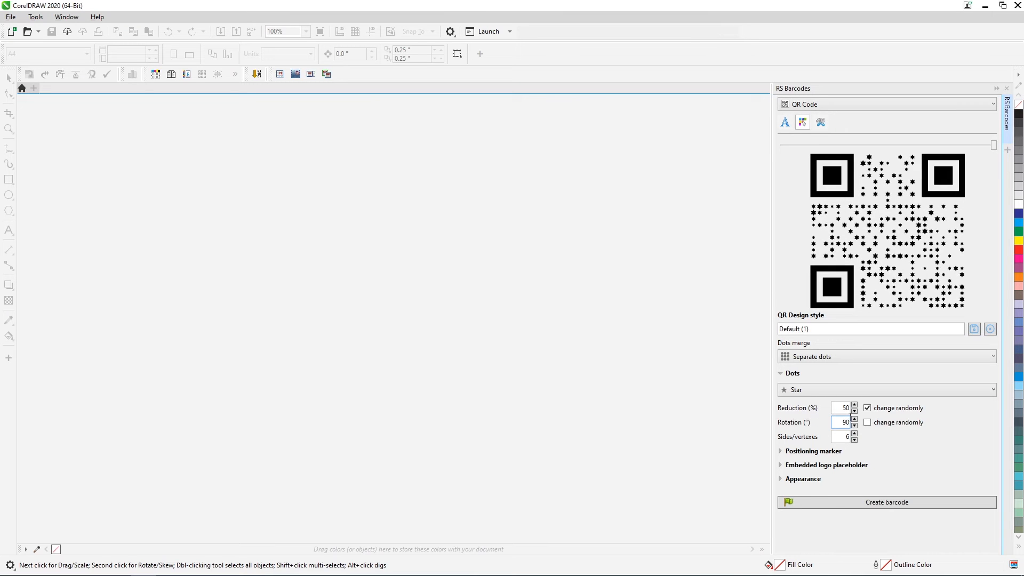
left_click(867, 422)
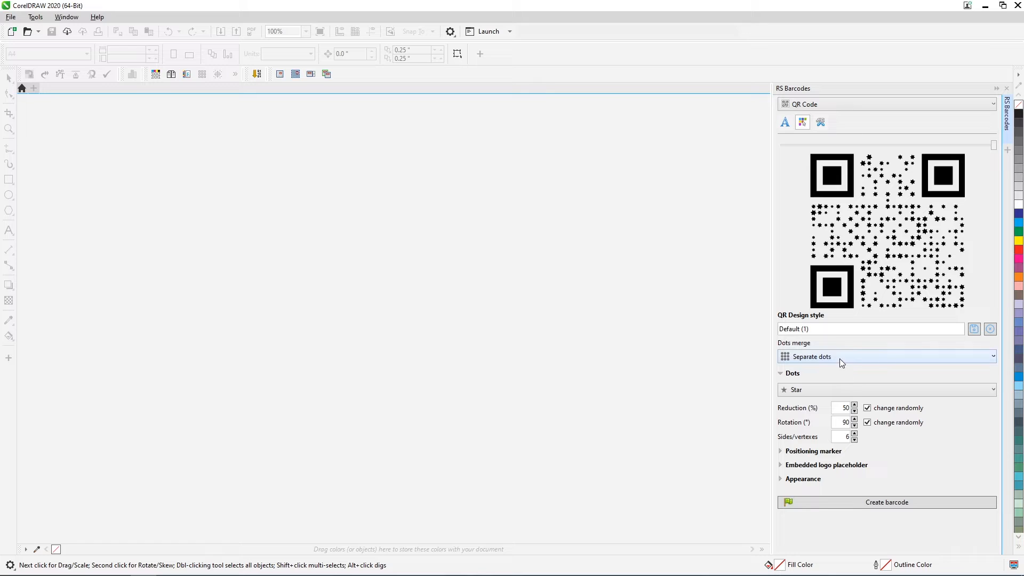
Settle on square dots with rotation fixed at 0
left_click(885, 389)
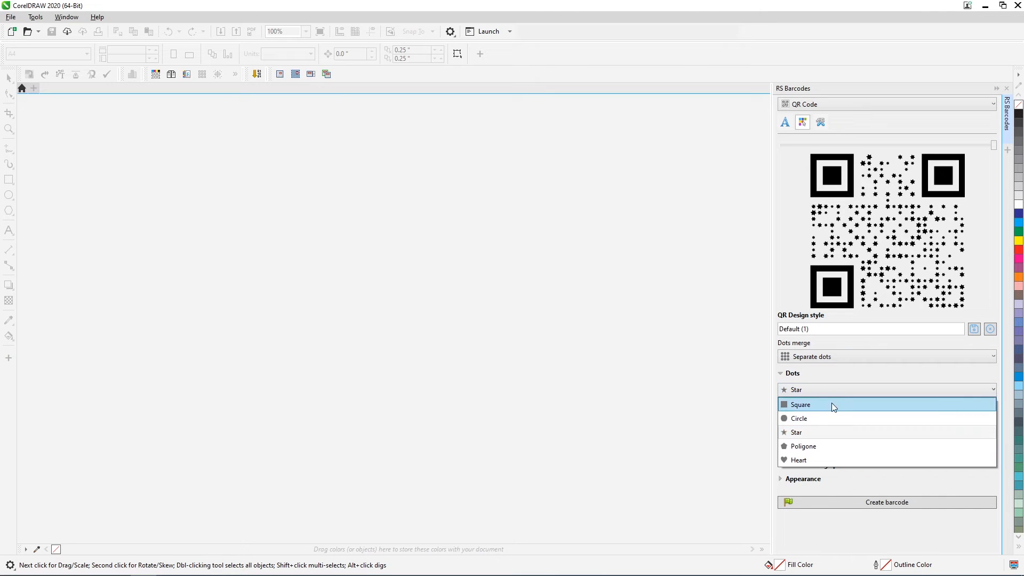
left_click(800, 404)
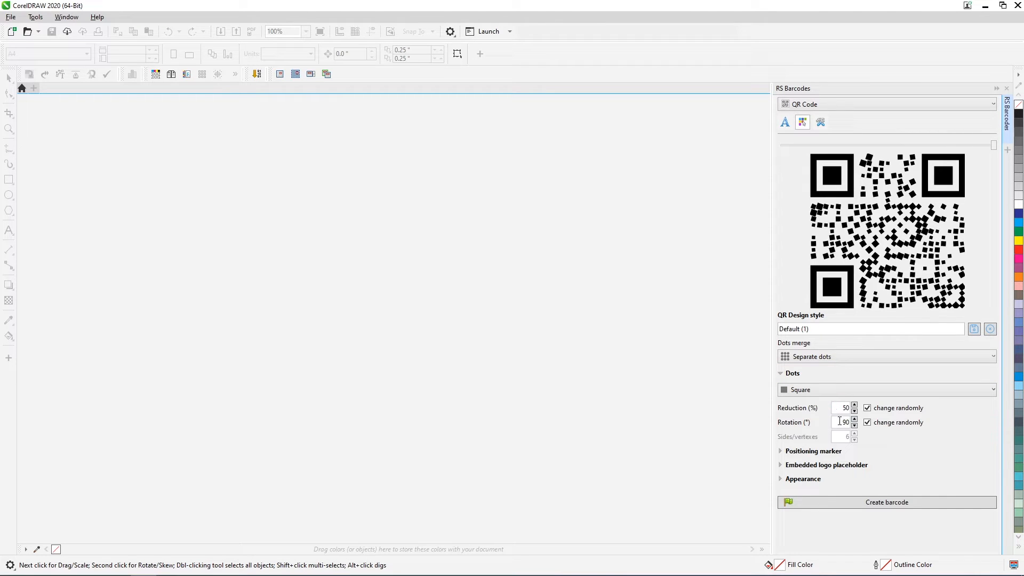
left_click(866, 422)
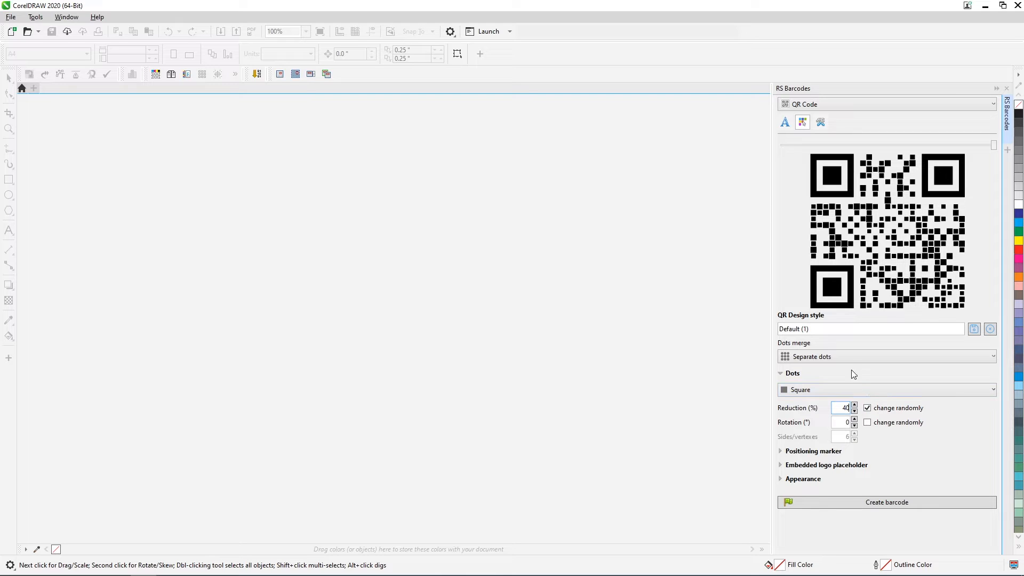
Merge the dots into horizontal bars with 30% bar reduction and roof-shaped ends, after trying rounded ends
left_click(886, 356)
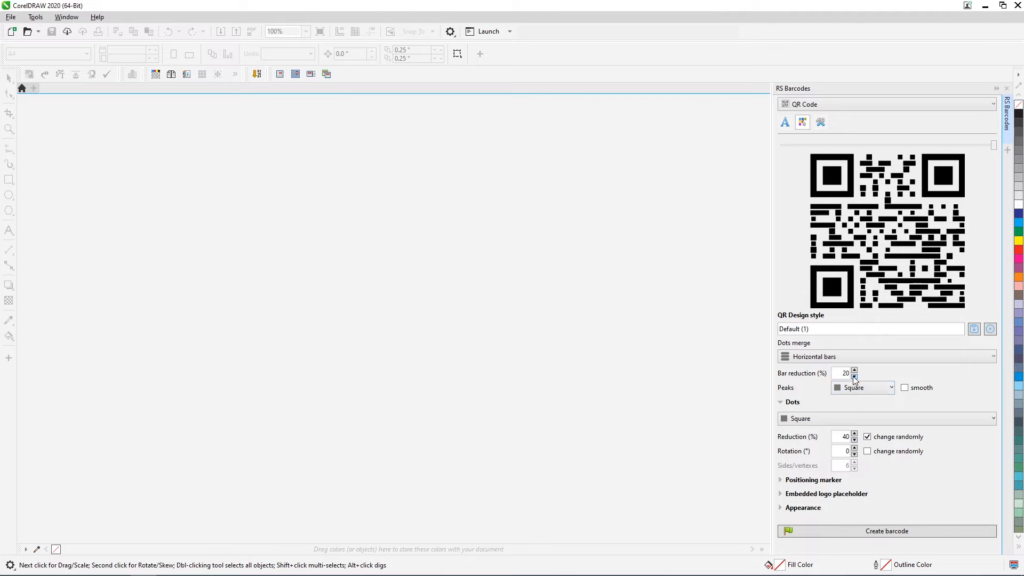
left_click(840, 373)
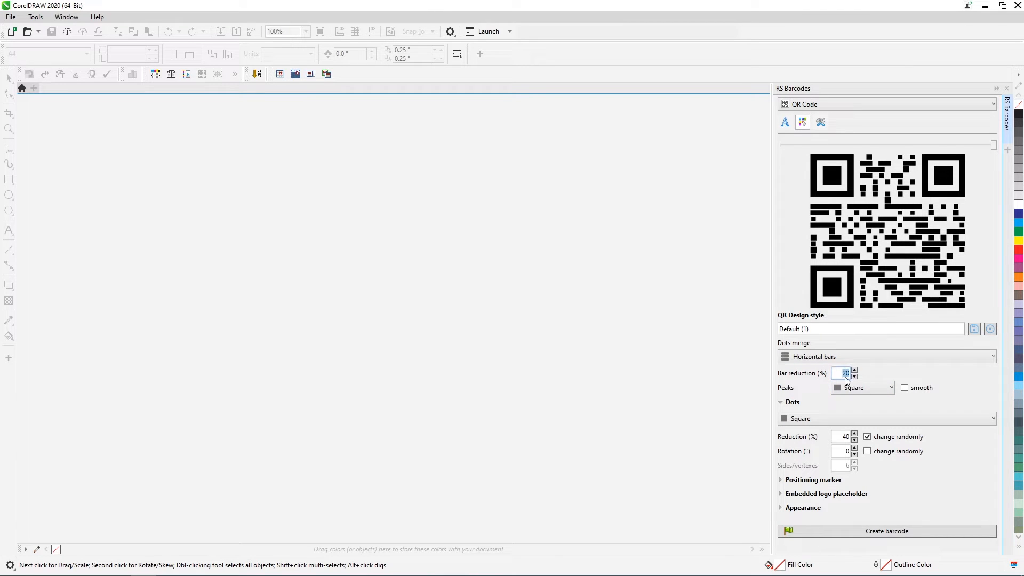
left_click(853, 370)
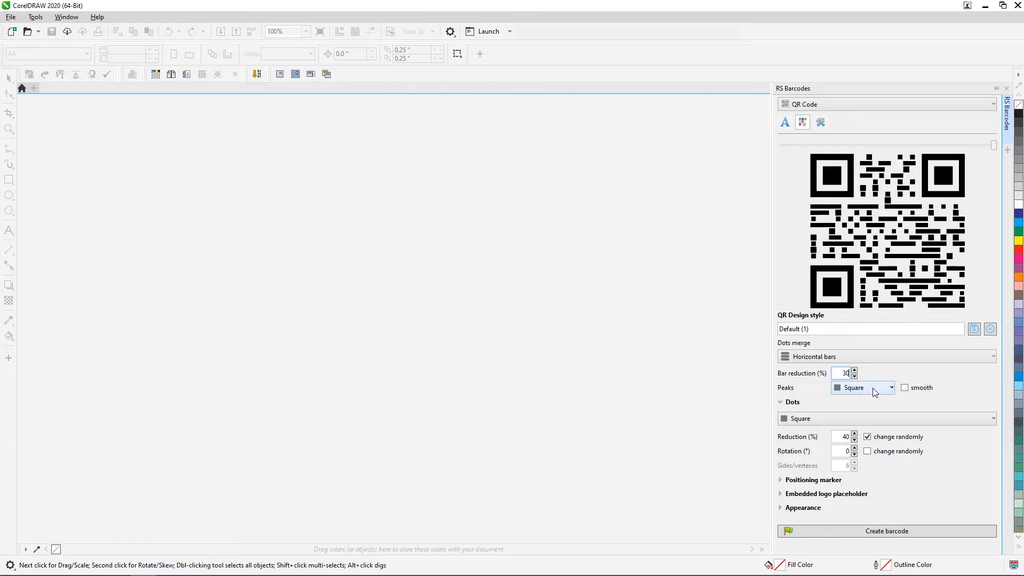
left_click(891, 387)
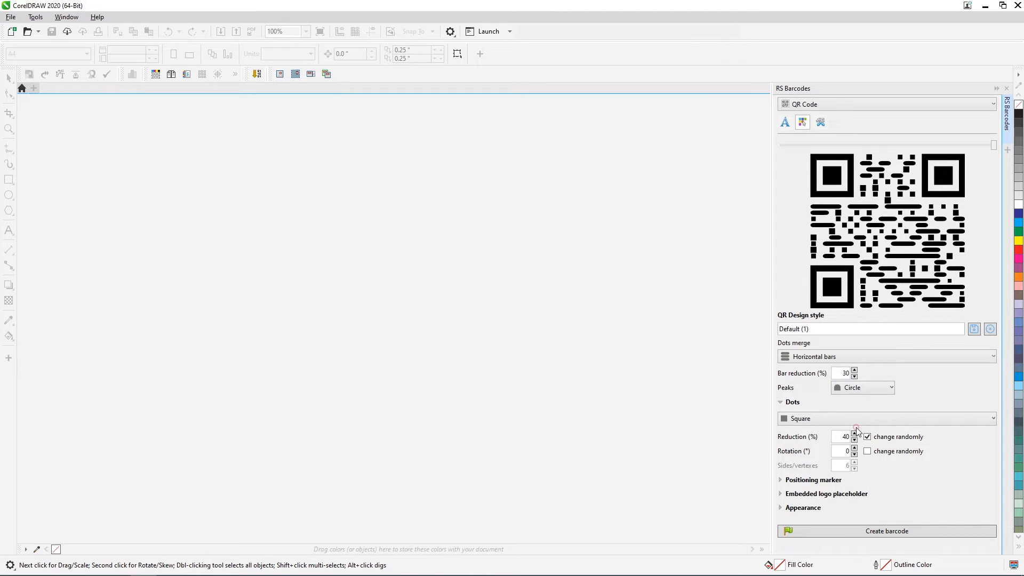
left_click(885, 387)
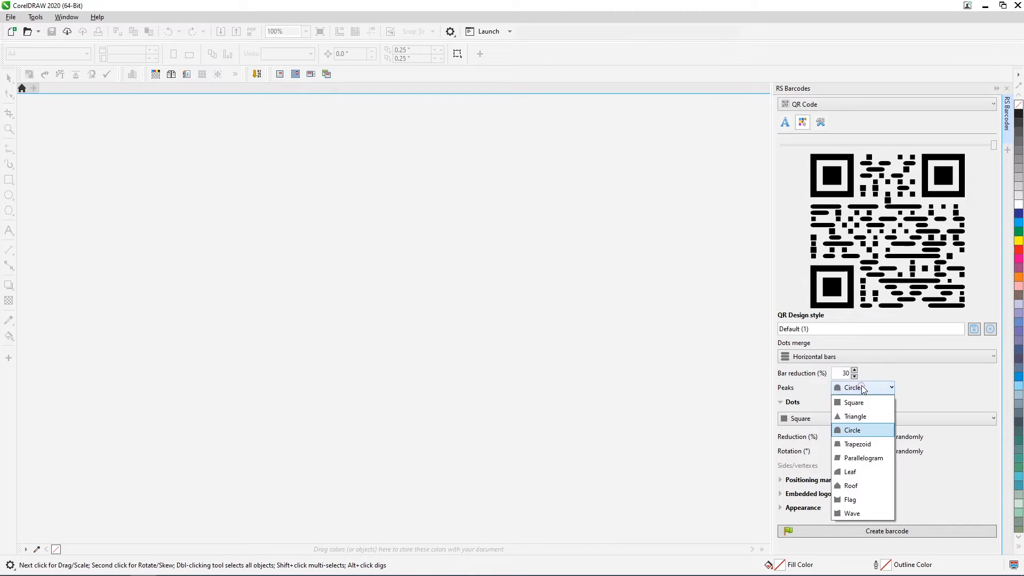
left_click(854, 486)
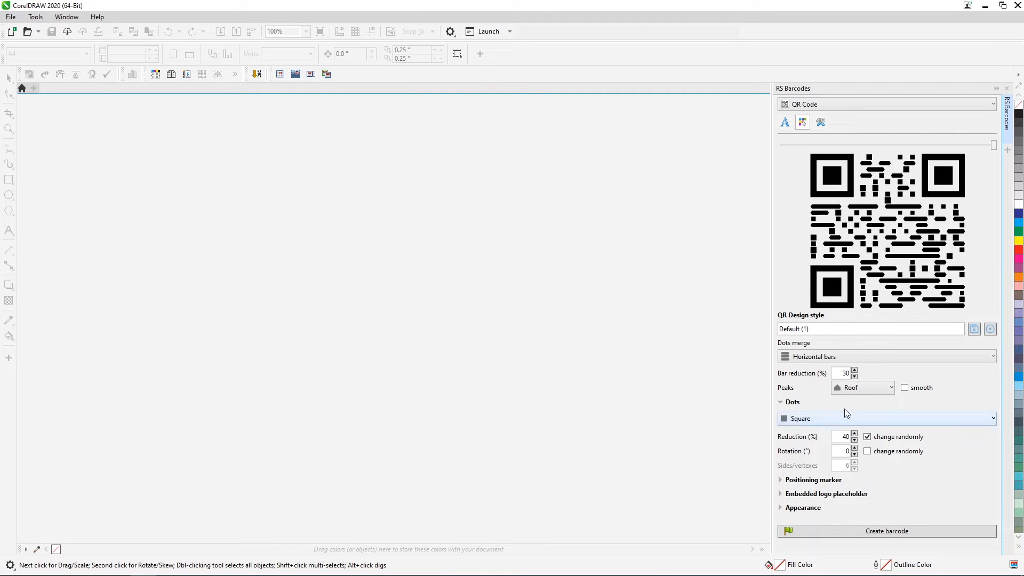
left_click(991, 356)
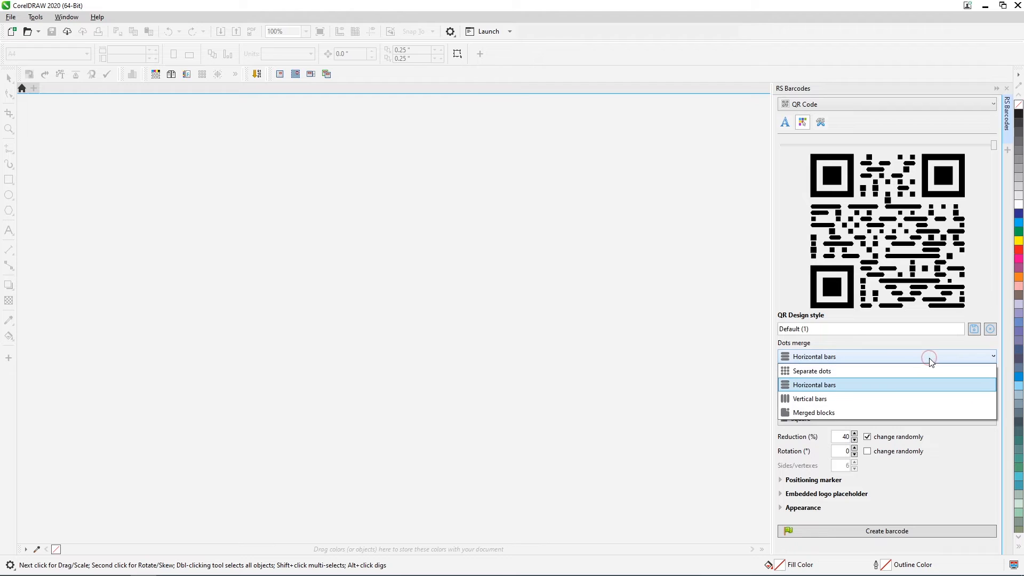
Switch the merge from vertical bars to merged blocks and smooth the block shapes
left_click(809, 398)
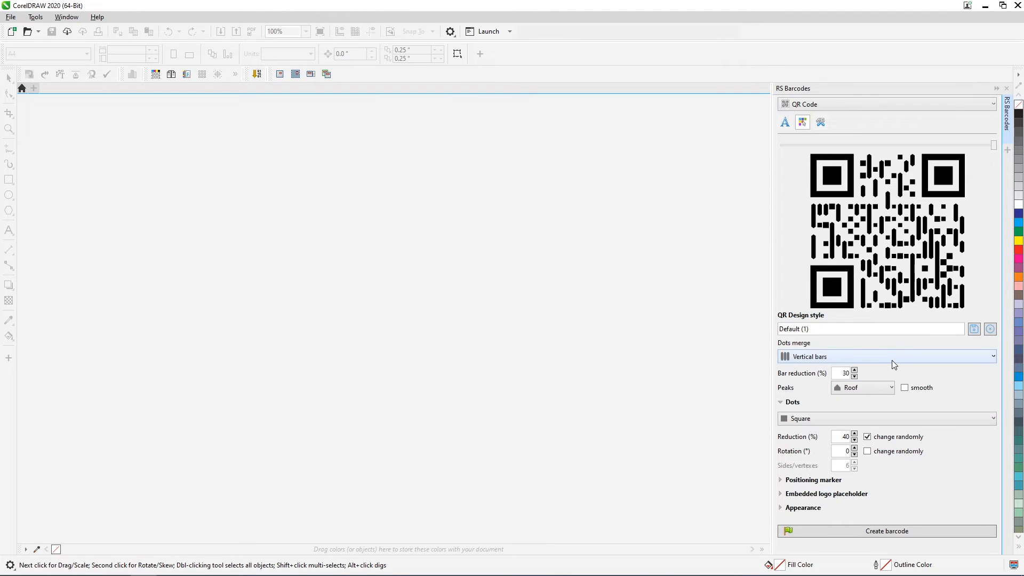
left_click(886, 356)
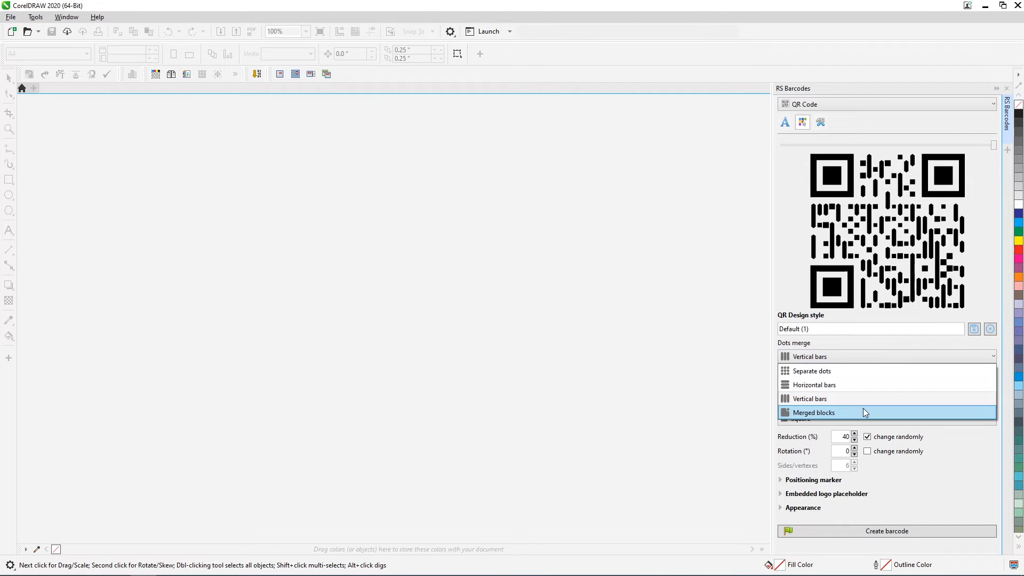
left_click(813, 411)
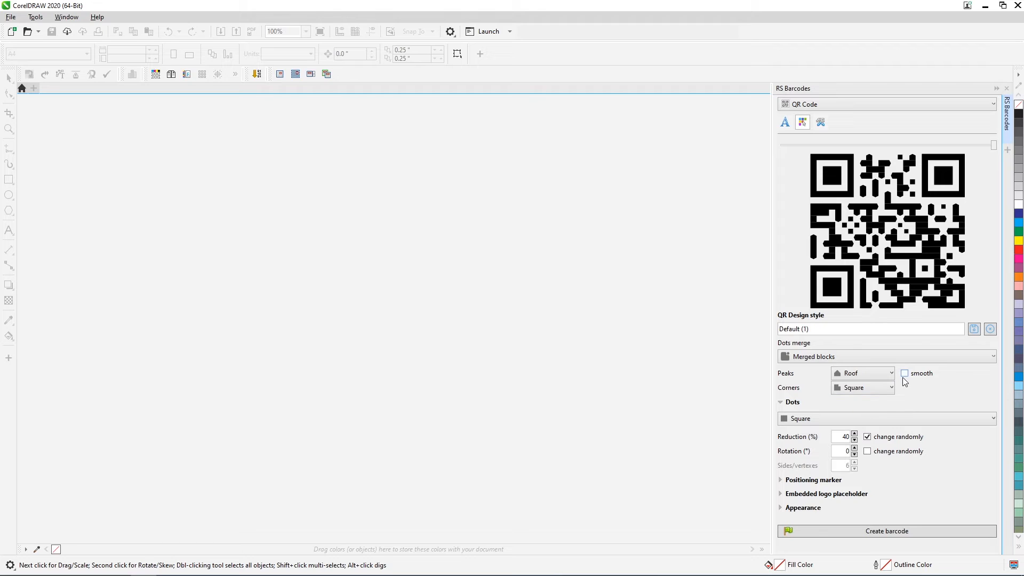
left_click(862, 387)
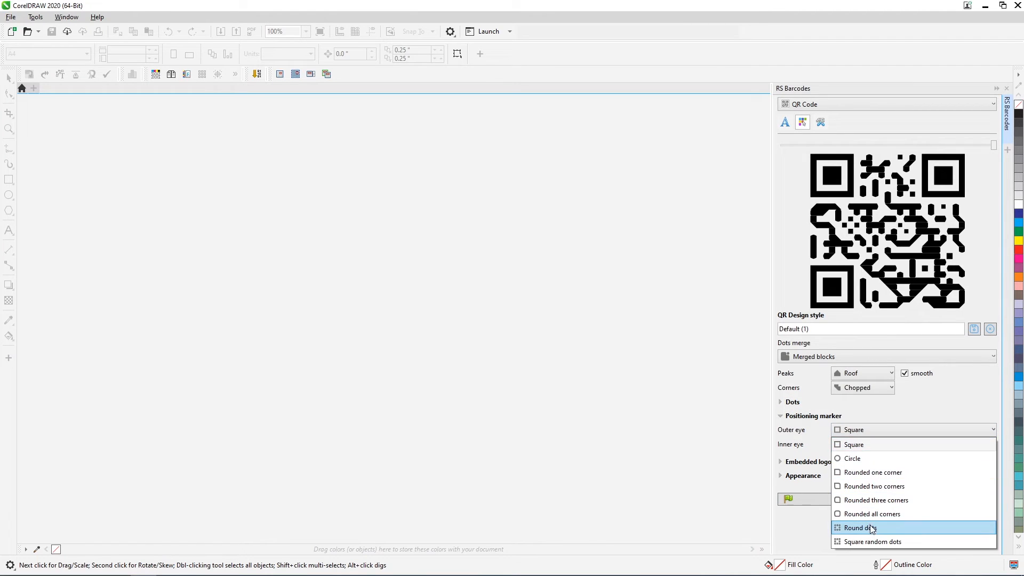
Set the position markers' outer eye to Rounded two corners and inner eye to Concave
left_click(859, 528)
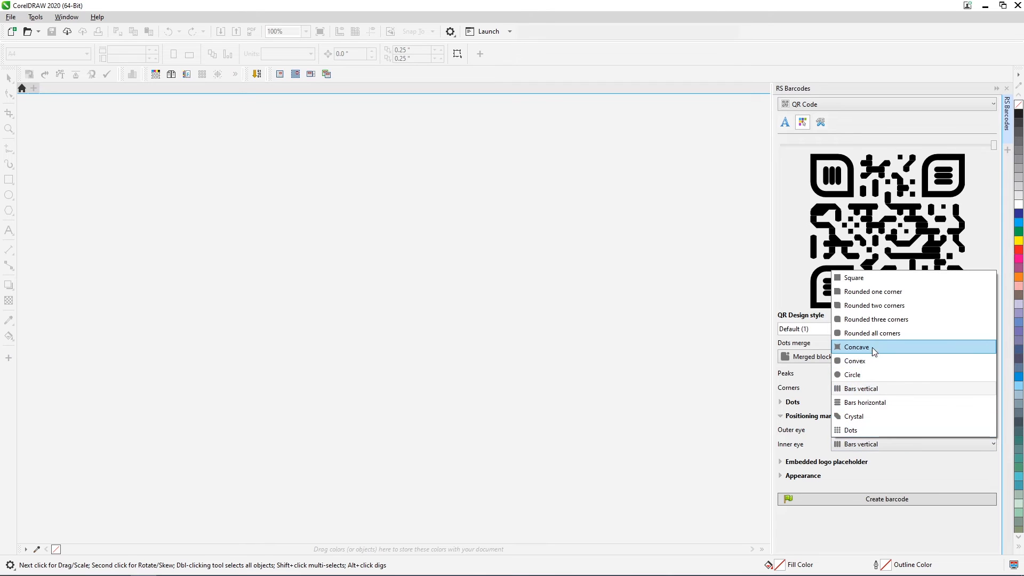
left_click(857, 347)
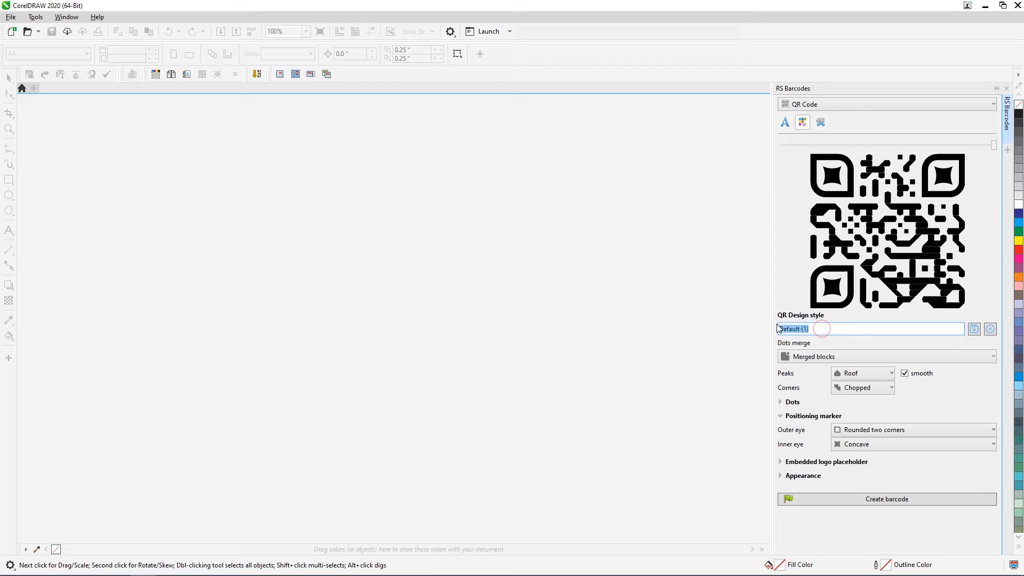
Name the custom QR design style 'New style'
type("New")
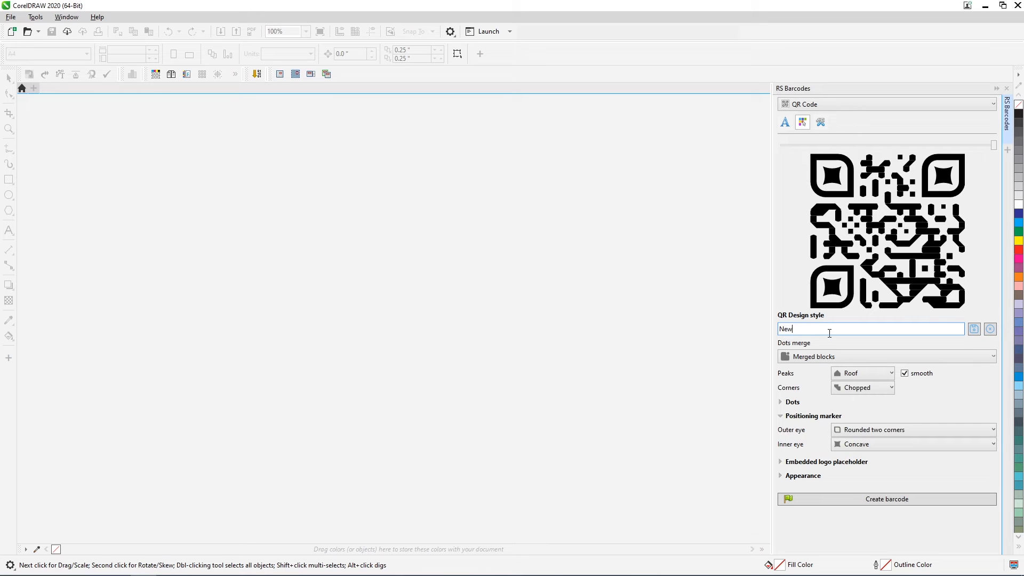
type("style")
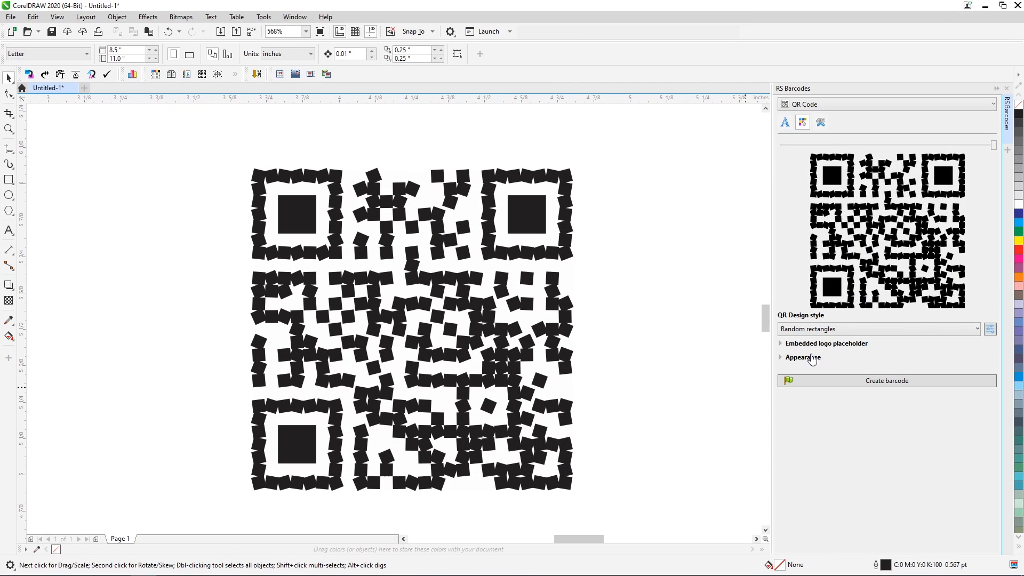
Enable 'leave space for a logo' with a rounded placeholder, then select the page's QR code
left_click(781, 343)
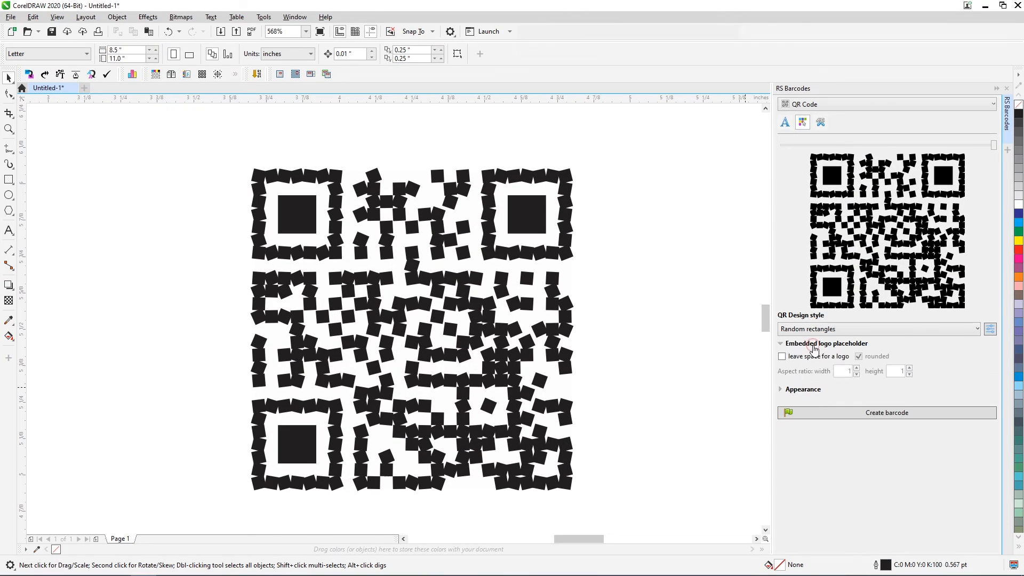
left_click(782, 356)
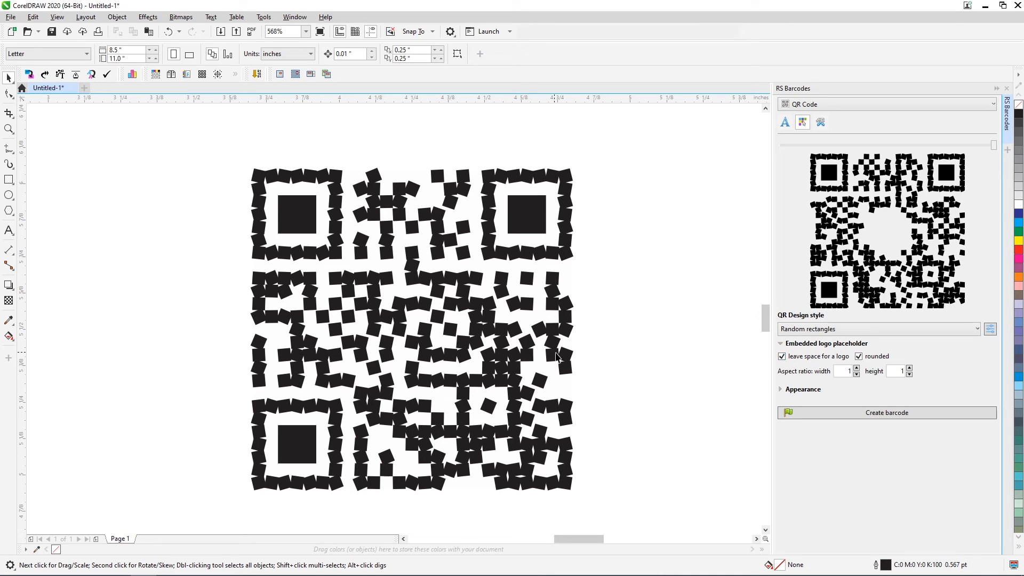
left_click(411, 329)
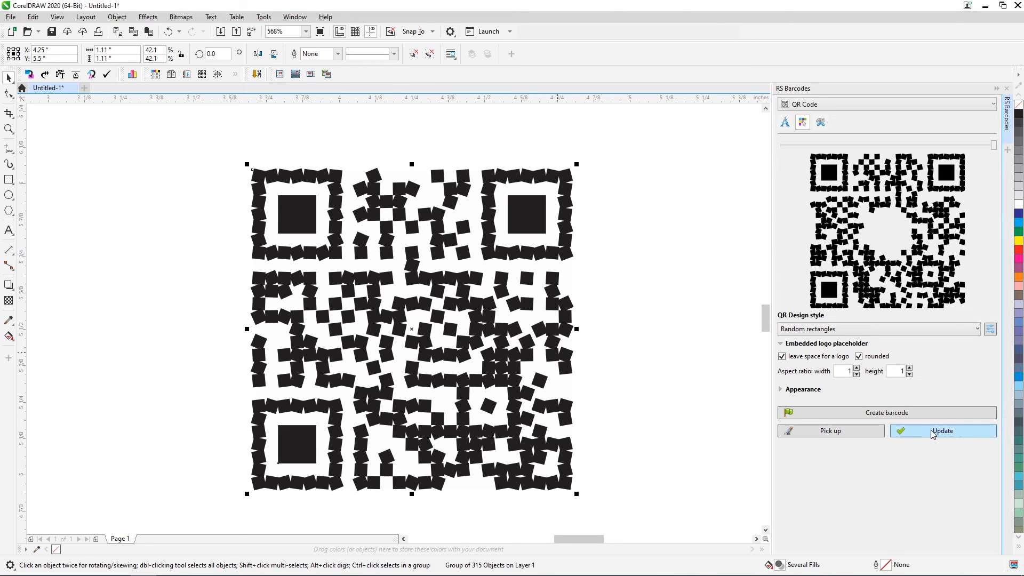
Update the page's QR code with the centre gap and shrink the orange RS logo to fit it
left_click(942, 429)
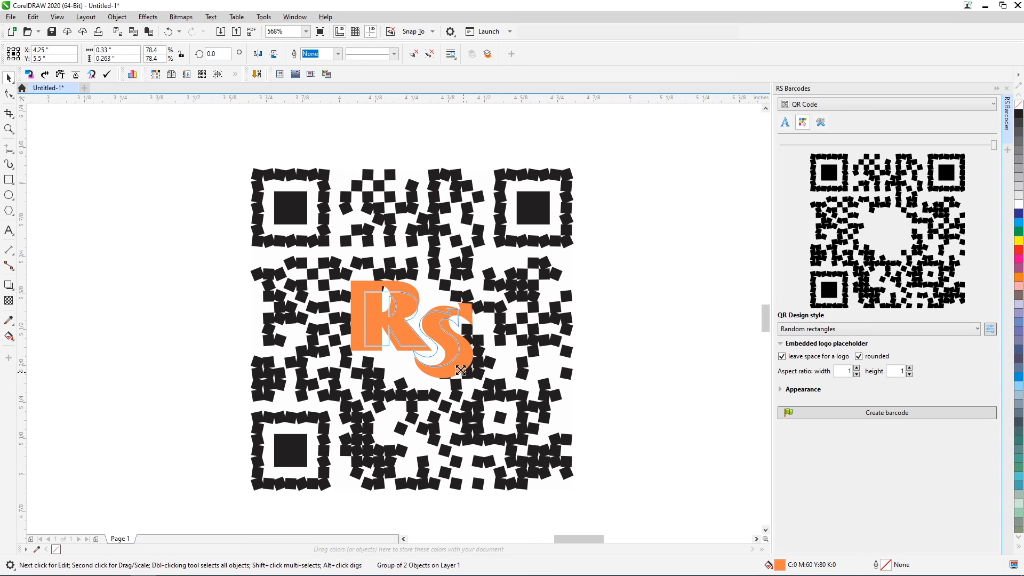
left_click_drag(462, 370, 454, 379)
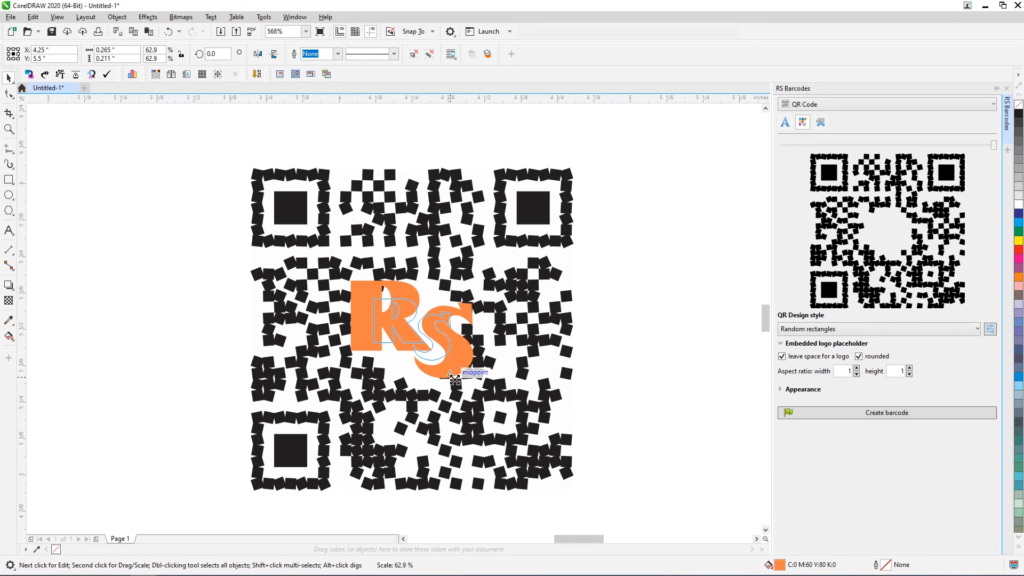